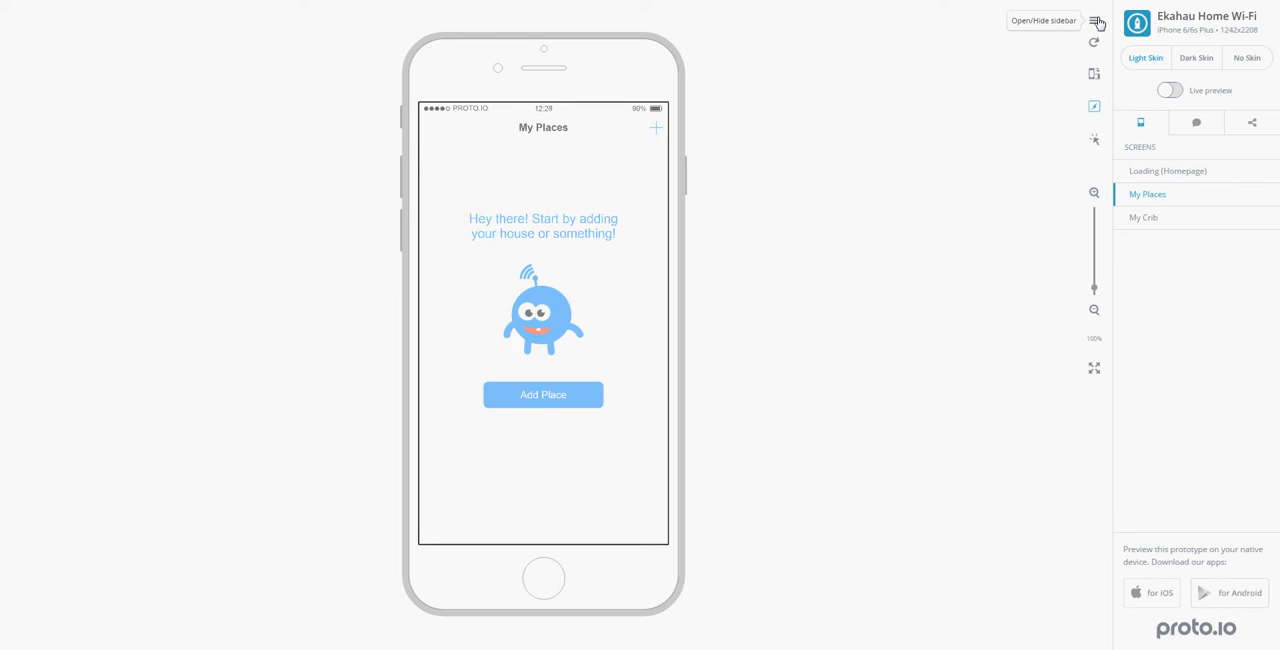
- Collapse the project sidebar so the My Places screen fills the preview
click(1094, 18)
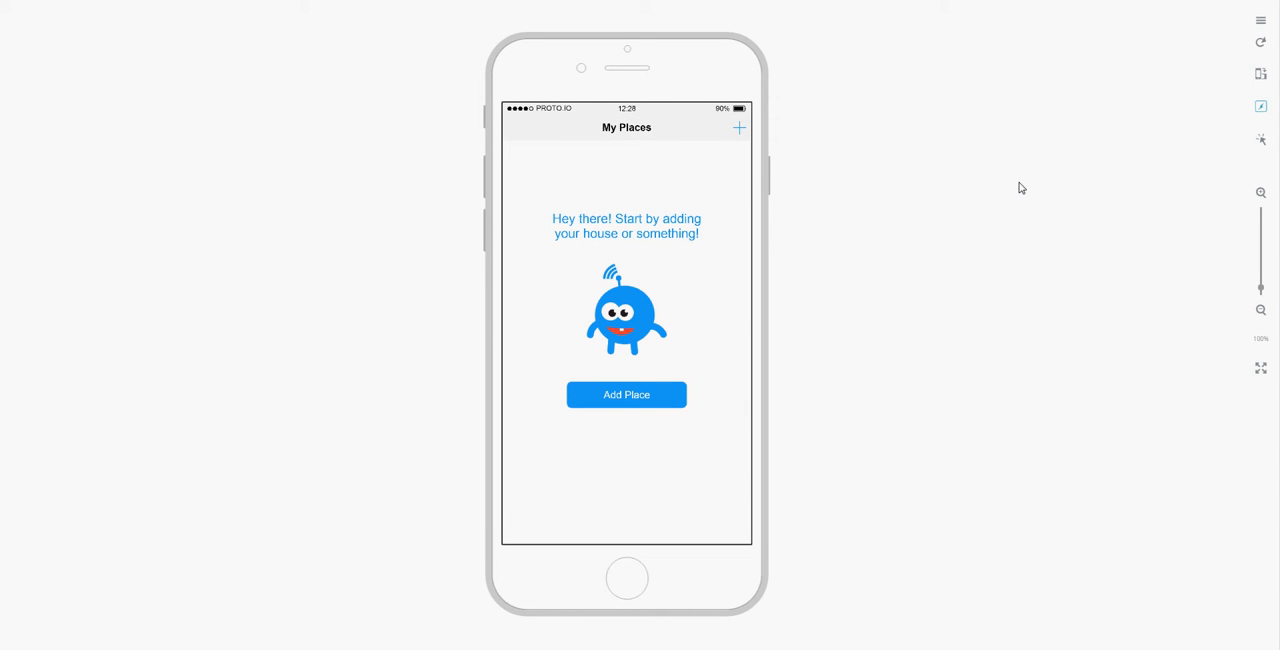
mouse_move(906, 330)
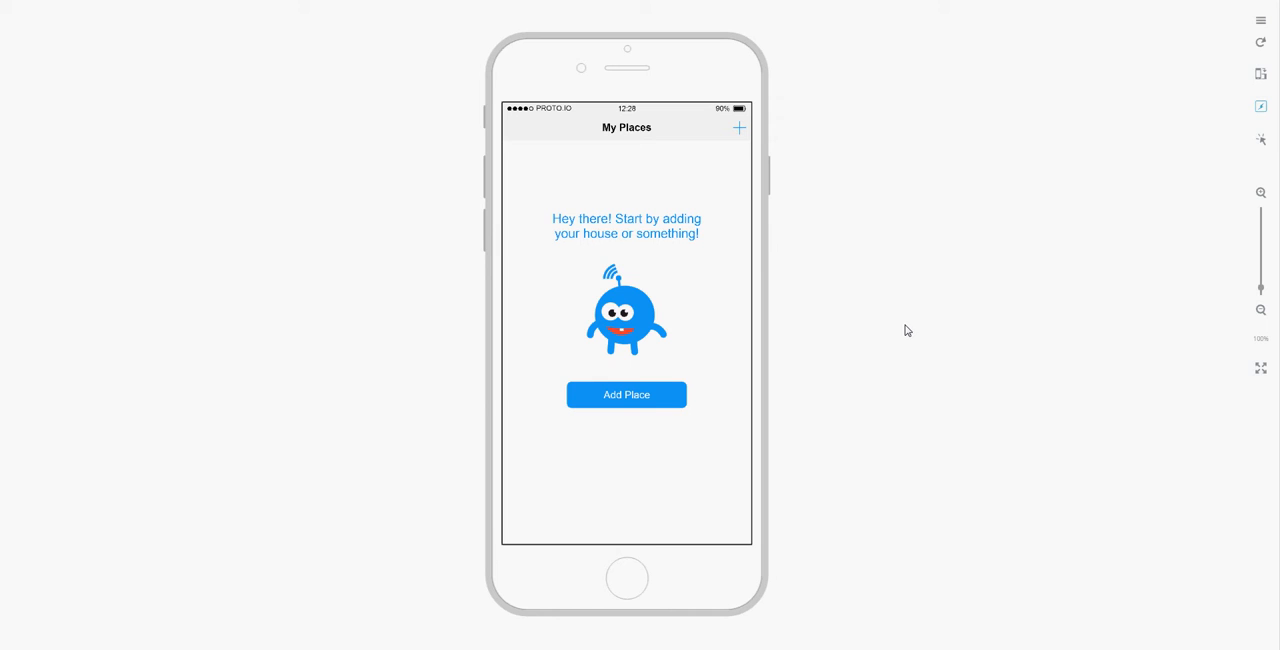
mouse_move(858, 304)
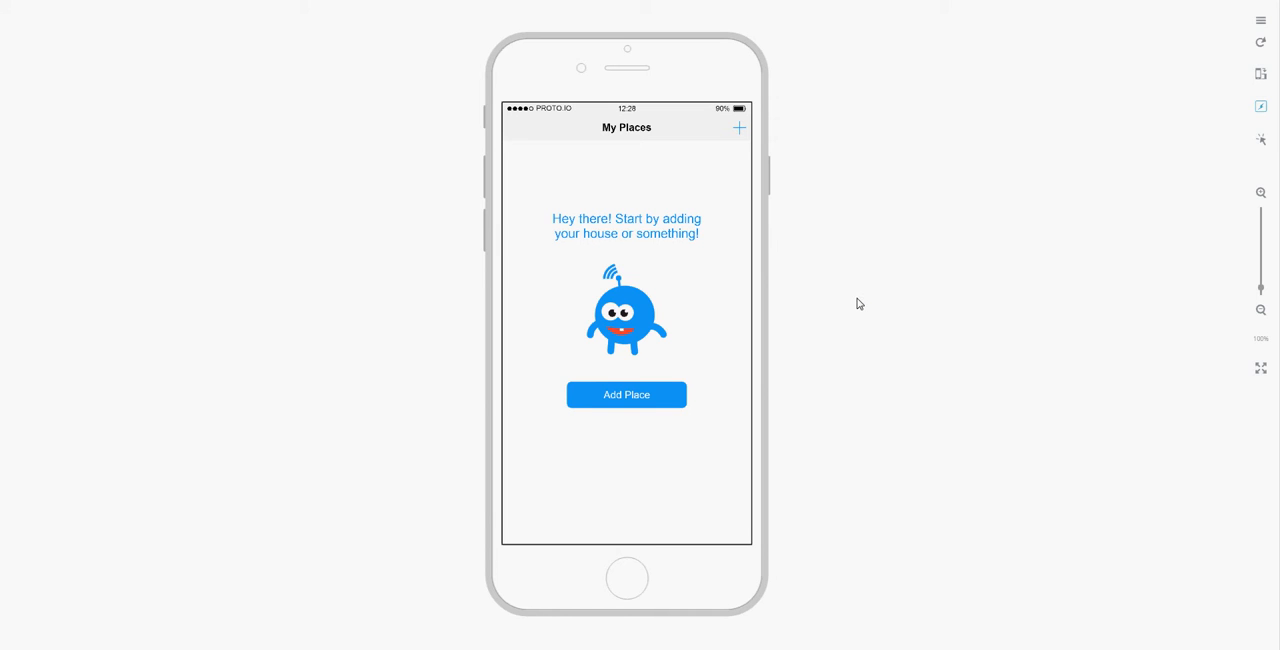
mouse_move(848, 293)
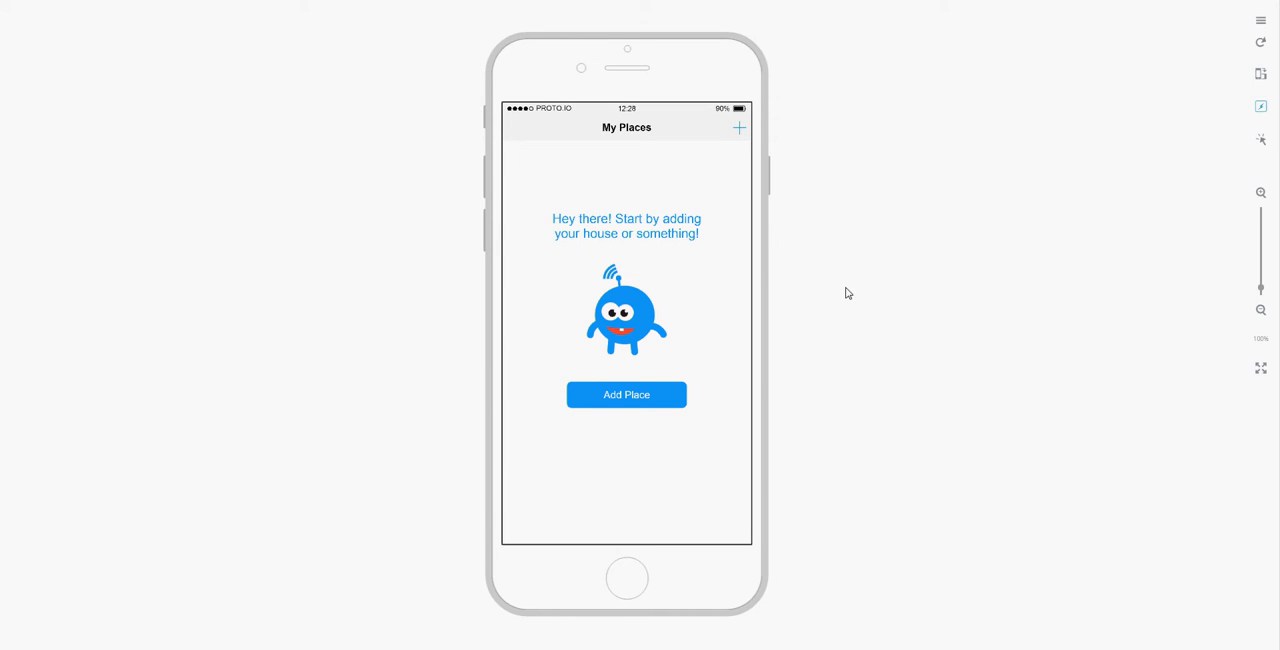
mouse_move(850, 303)
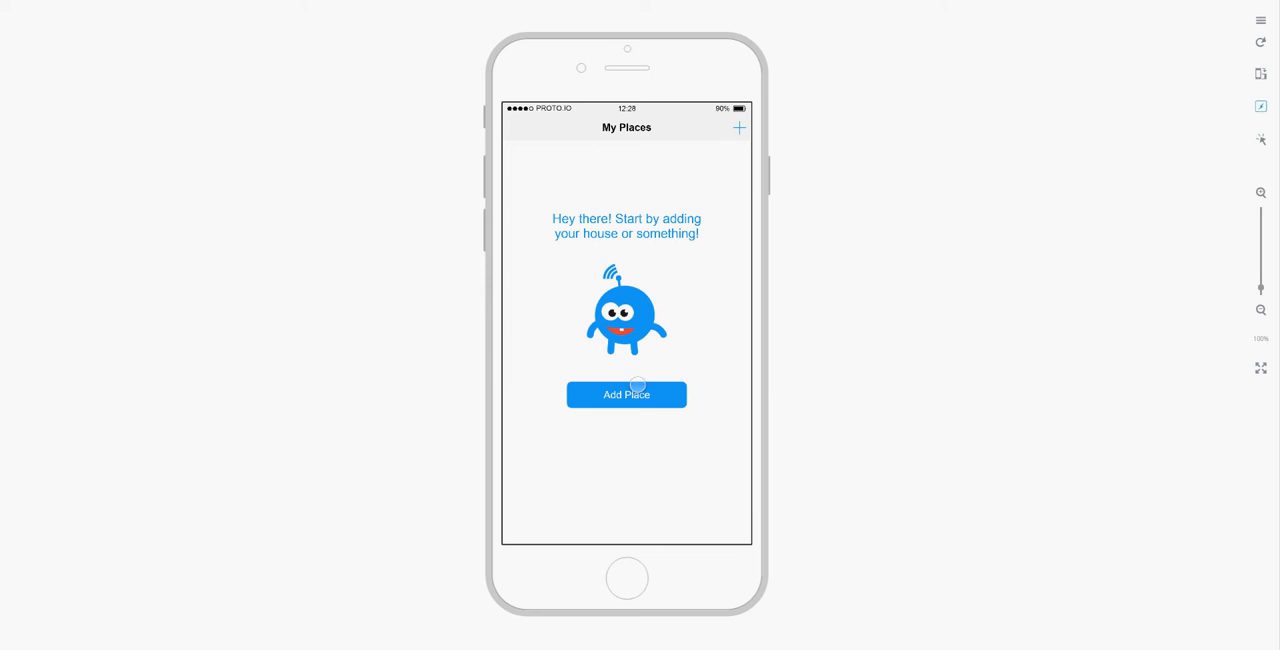
- Start adding a new place, bringing up the Add Place Construct screen
click(626, 394)
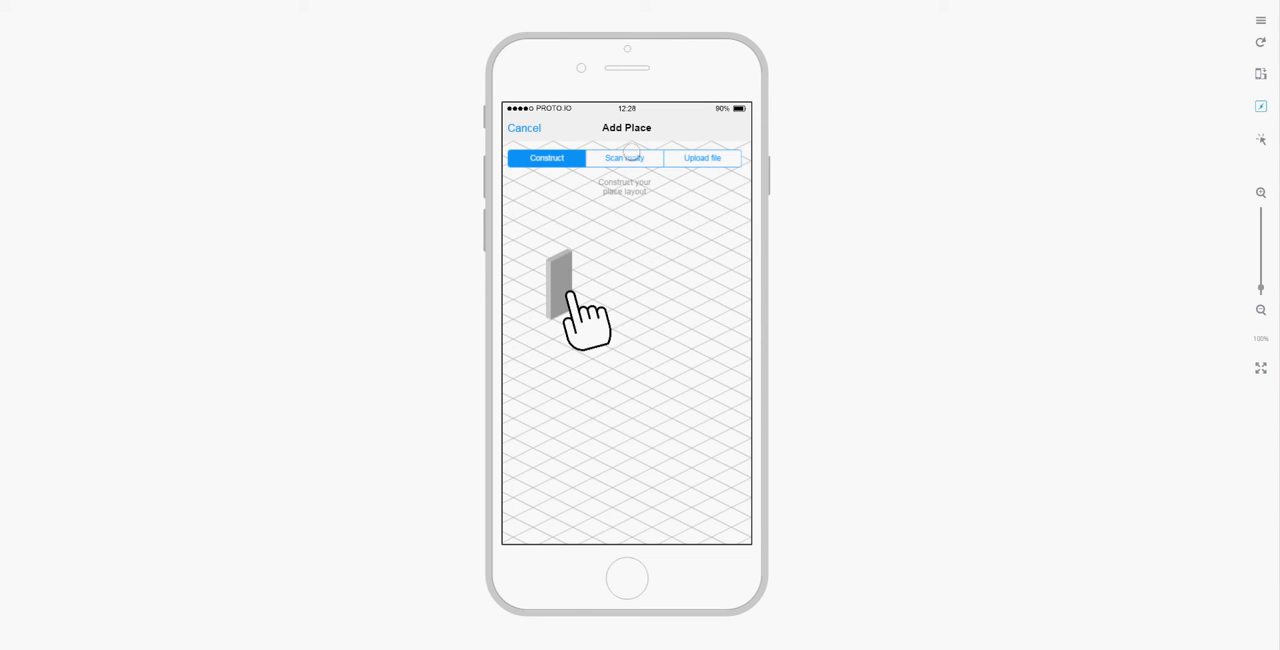
mouse_move(615, 295)
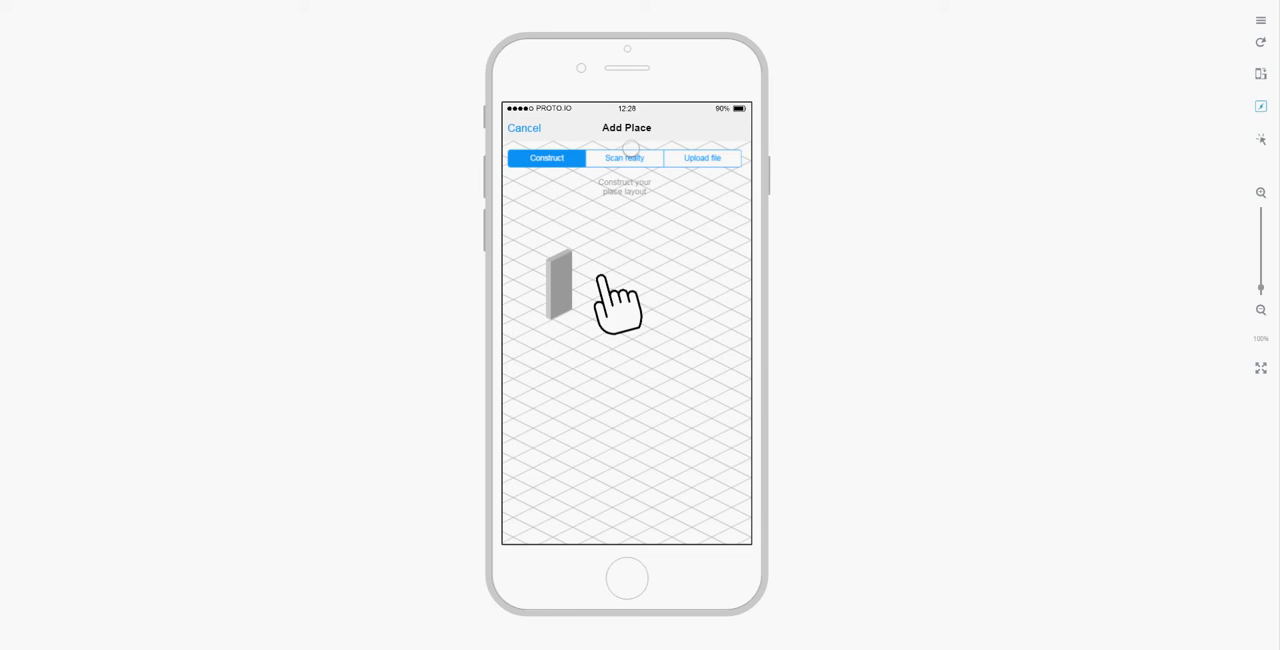
mouse_move(632, 295)
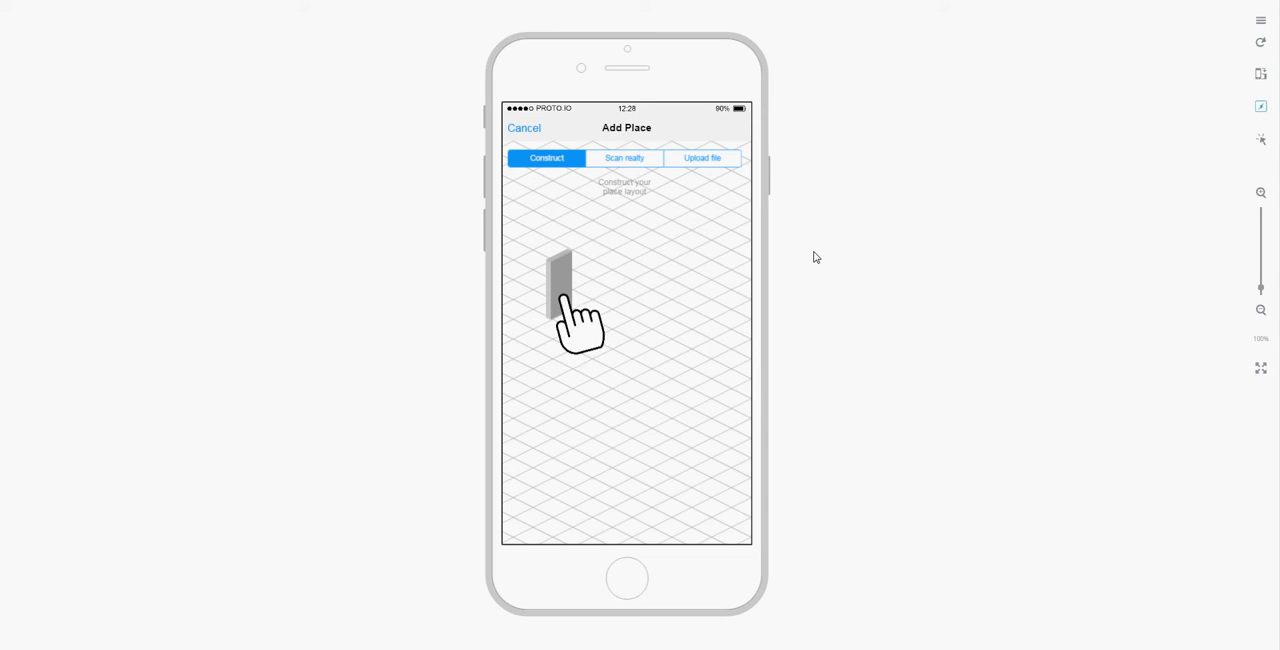
mouse_move(605, 300)
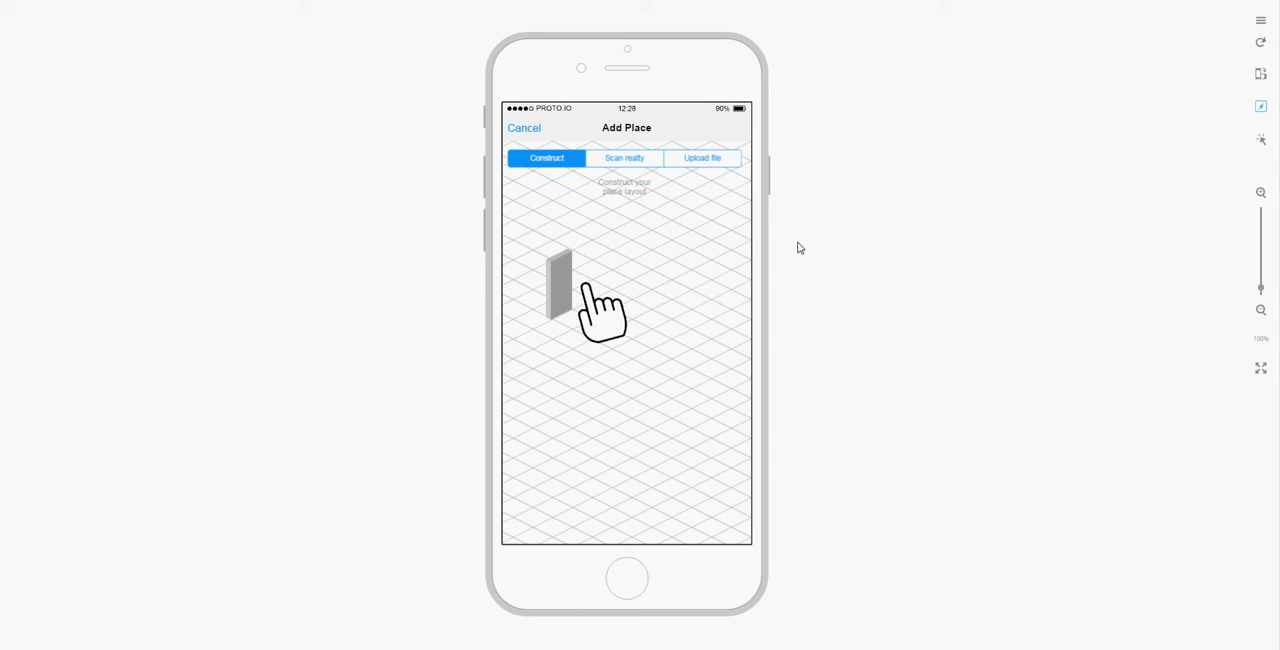
mouse_move(635, 295)
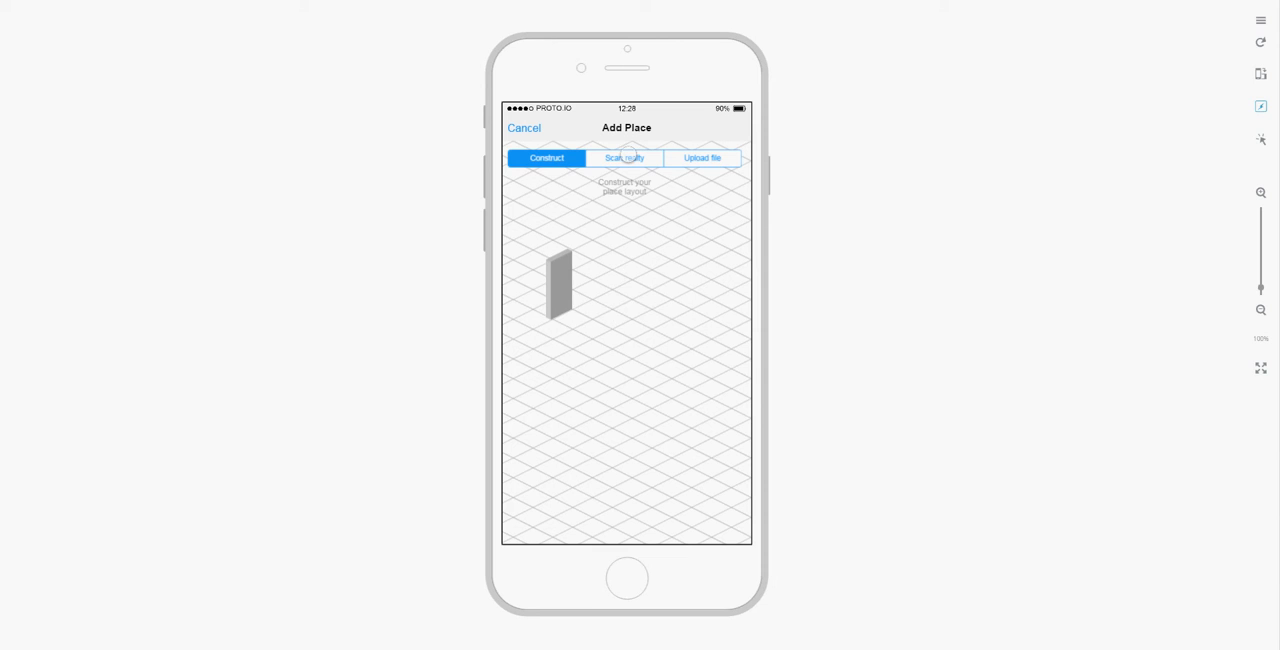
mouse_move(583, 310)
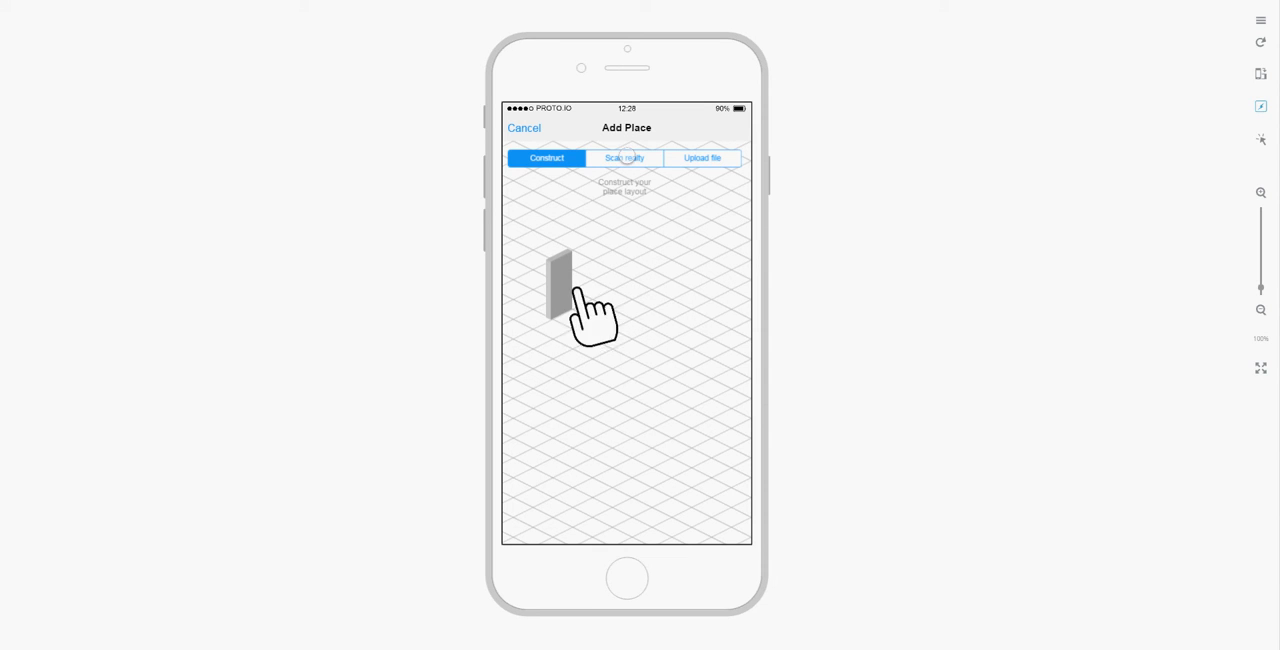
mouse_move(628, 295)
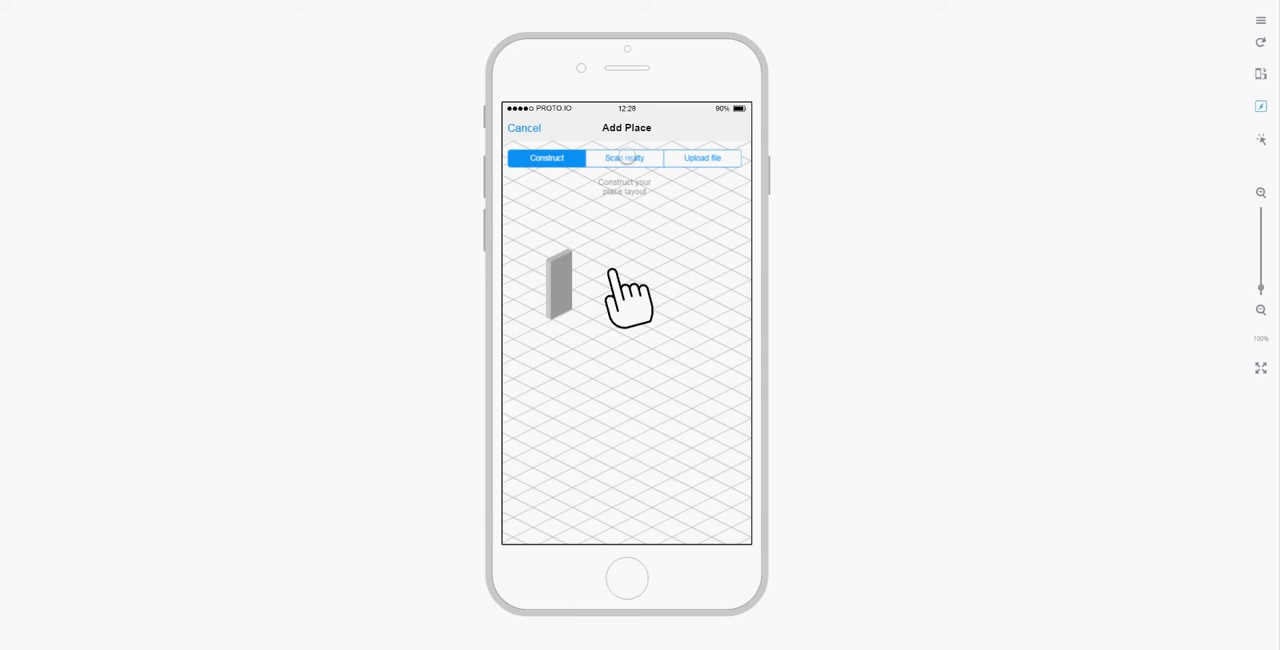
mouse_move(627, 300)
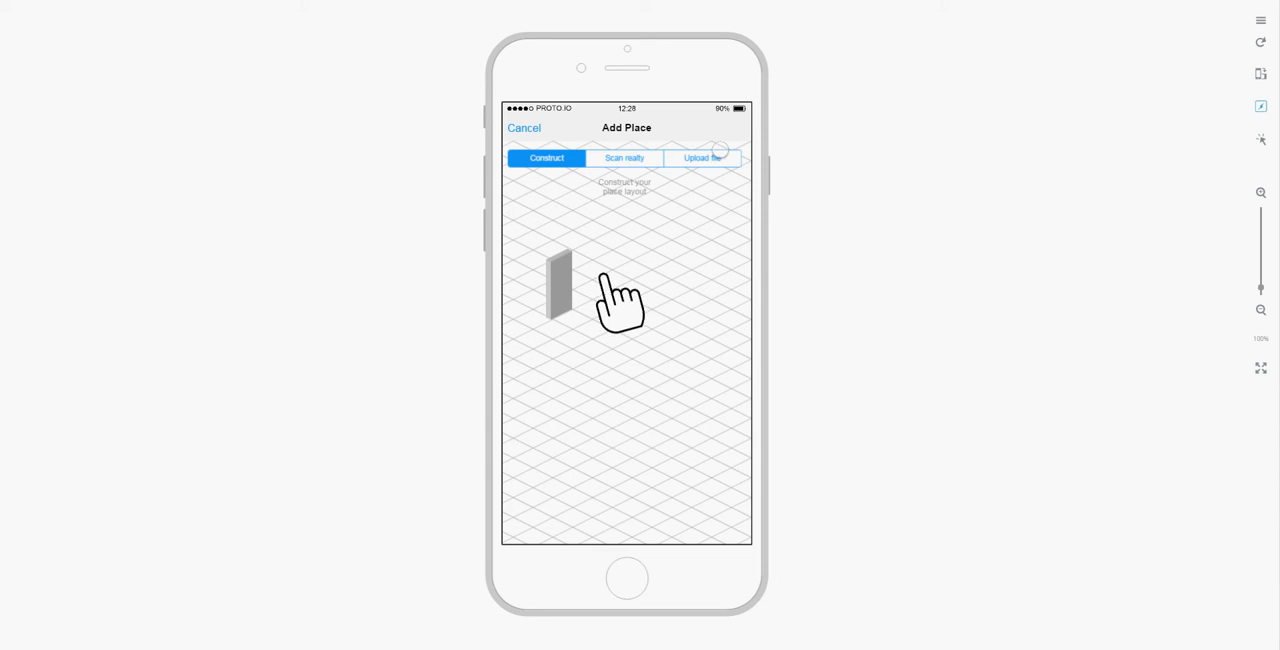
mouse_move(635, 290)
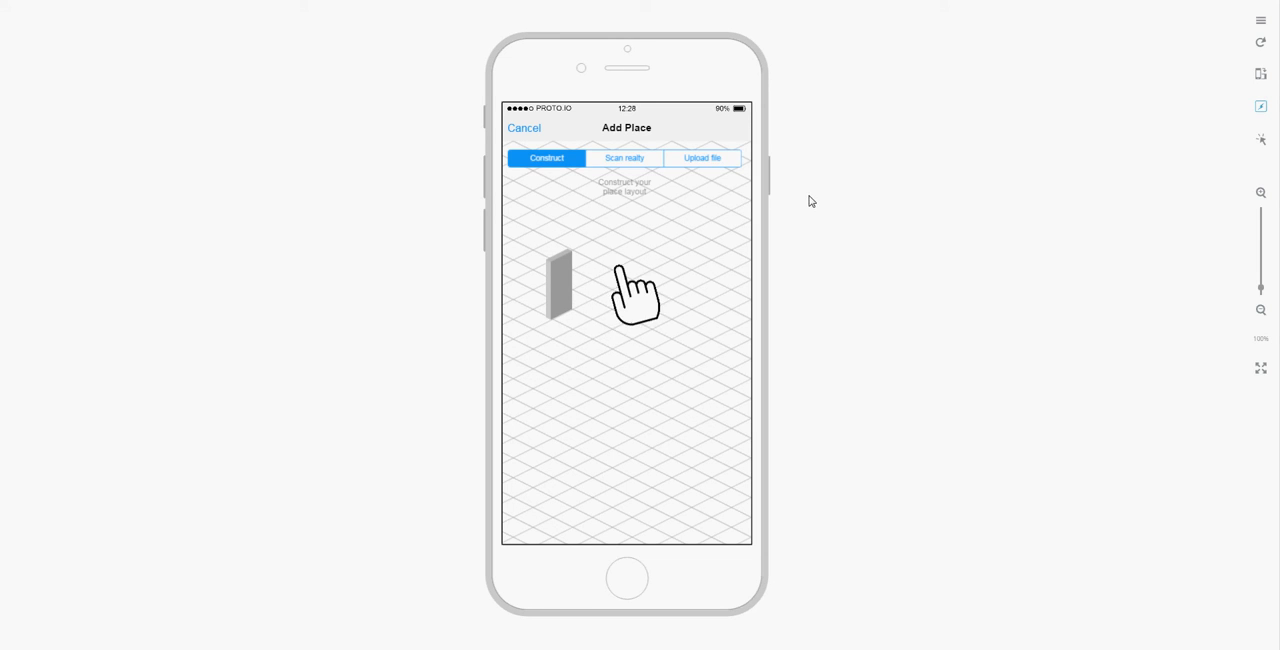
mouse_move(890, 182)
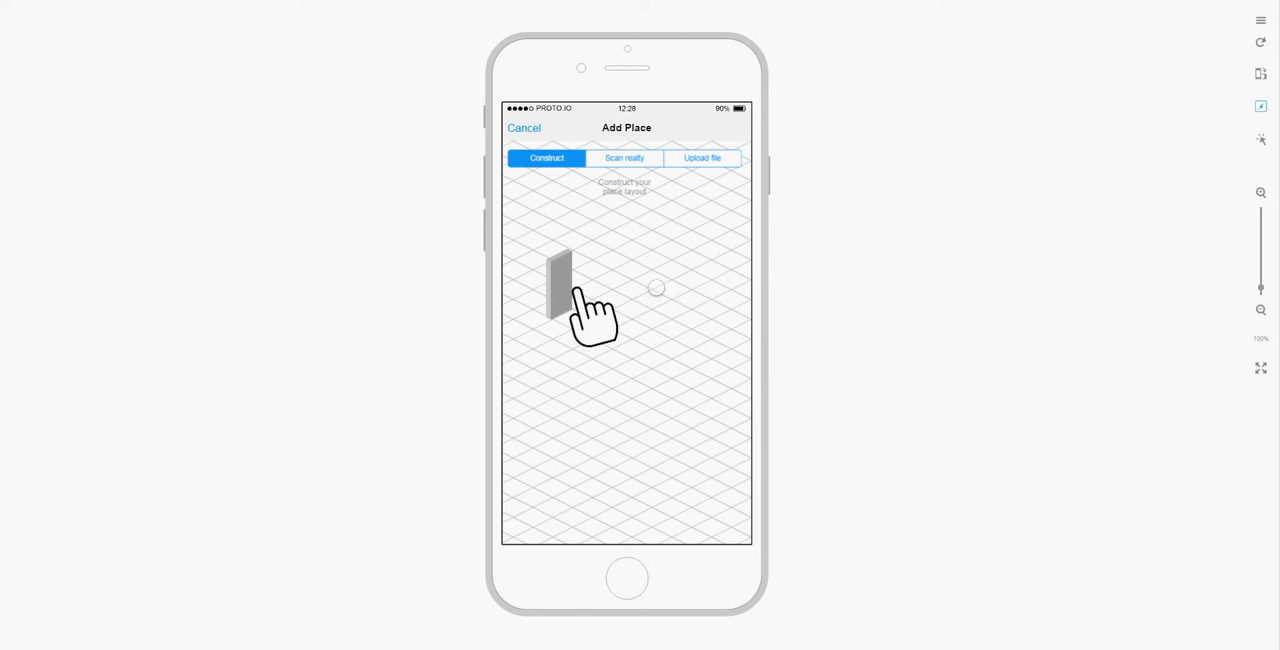
mouse_move(625, 290)
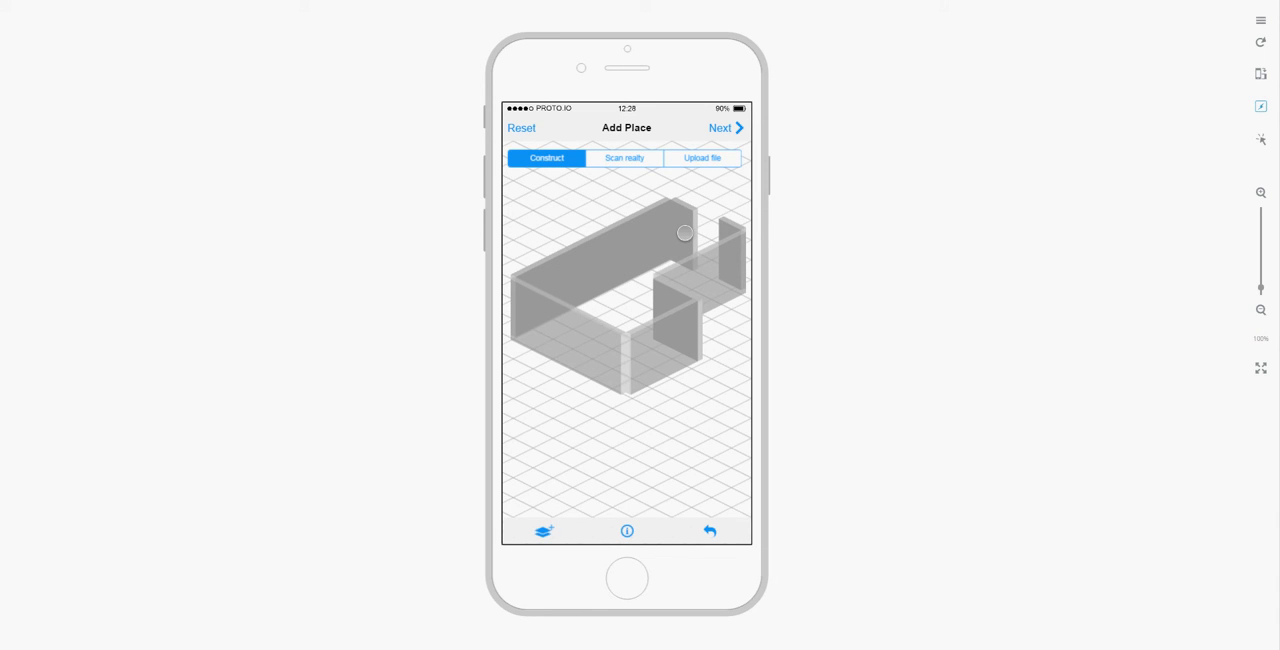
- Drag across the walled layout to fill the room's floor in blue
drag(685, 232, 670, 349)
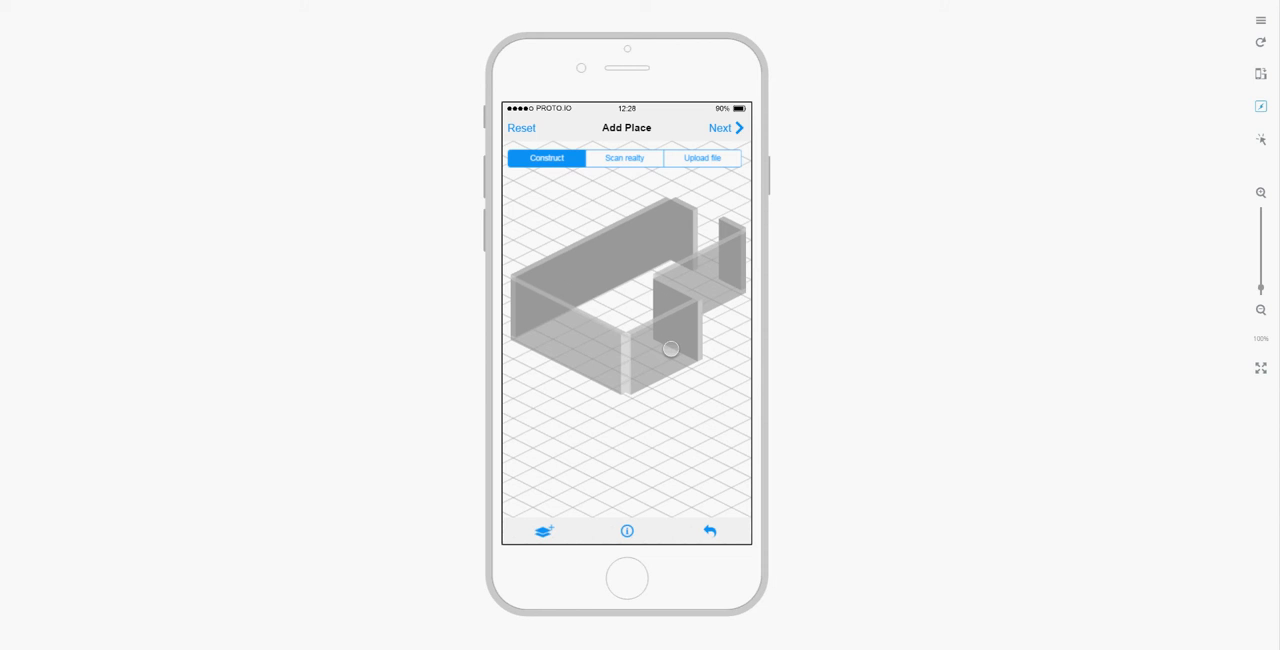
drag(670, 349, 518, 387)
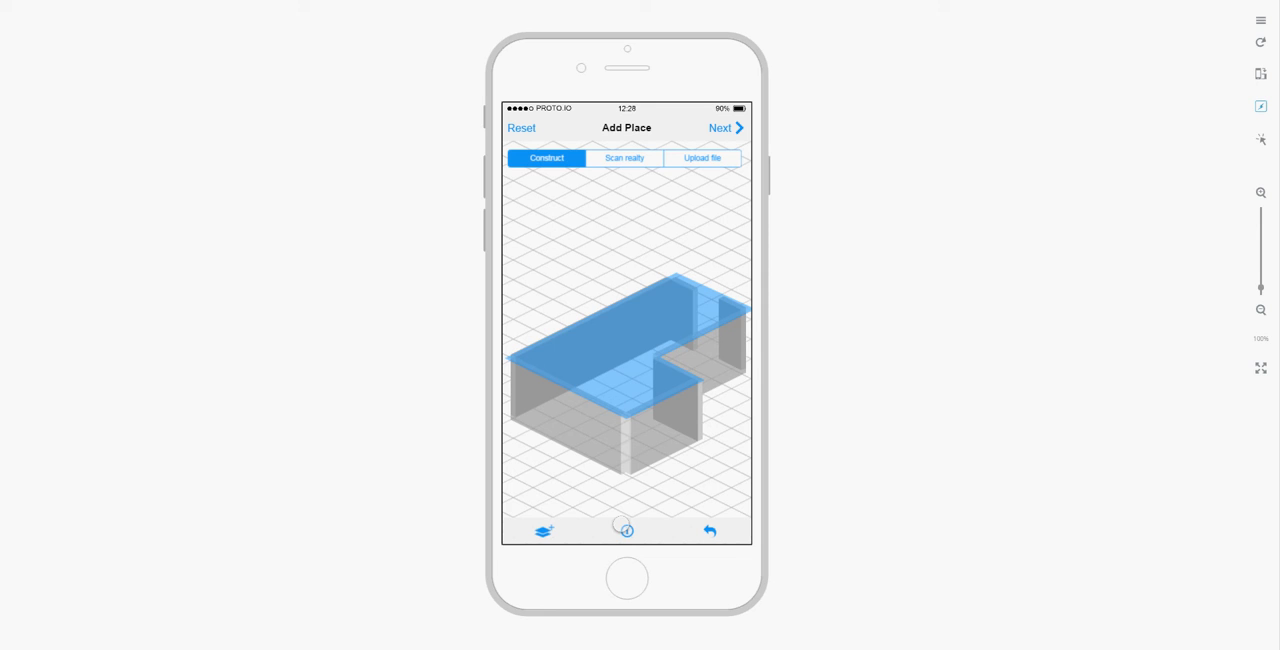
click(625, 530)
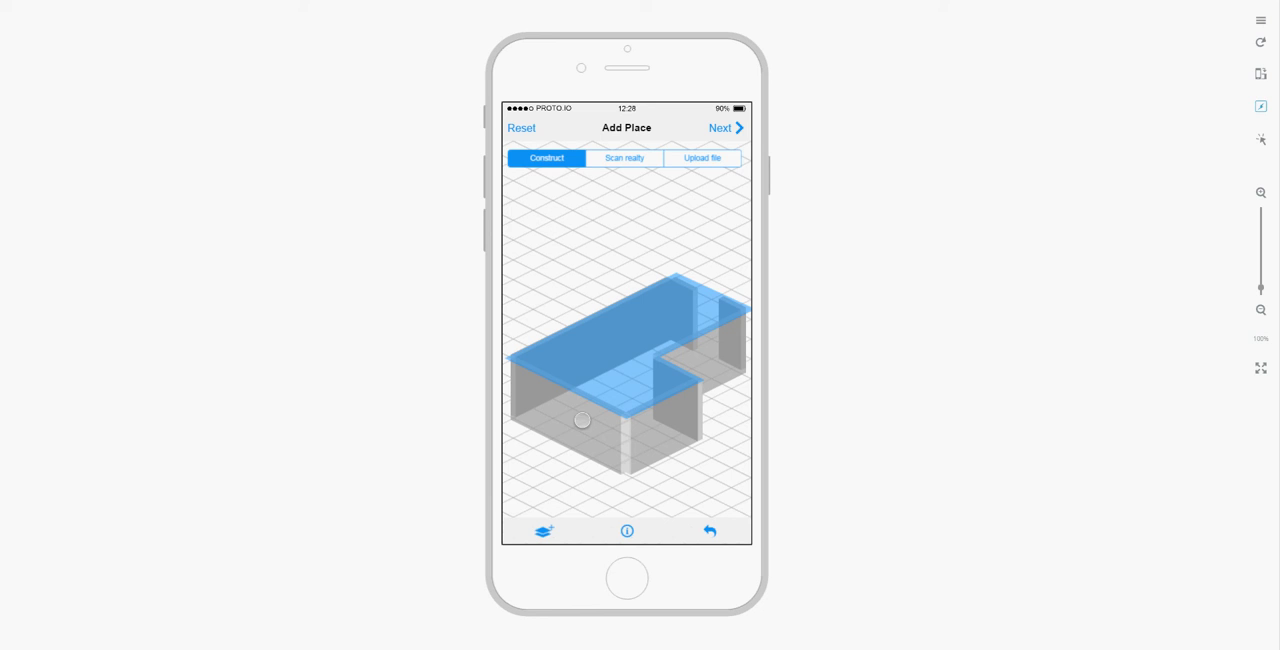
drag(582, 420, 533, 299)
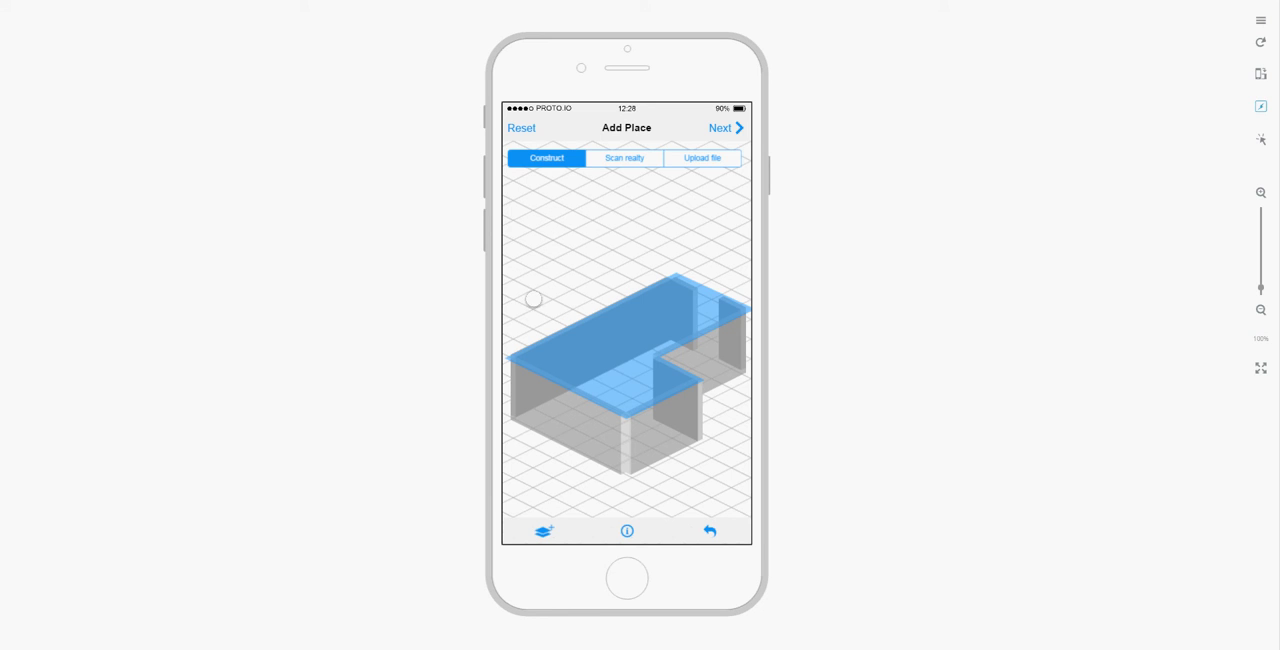
drag(533, 299, 617, 420)
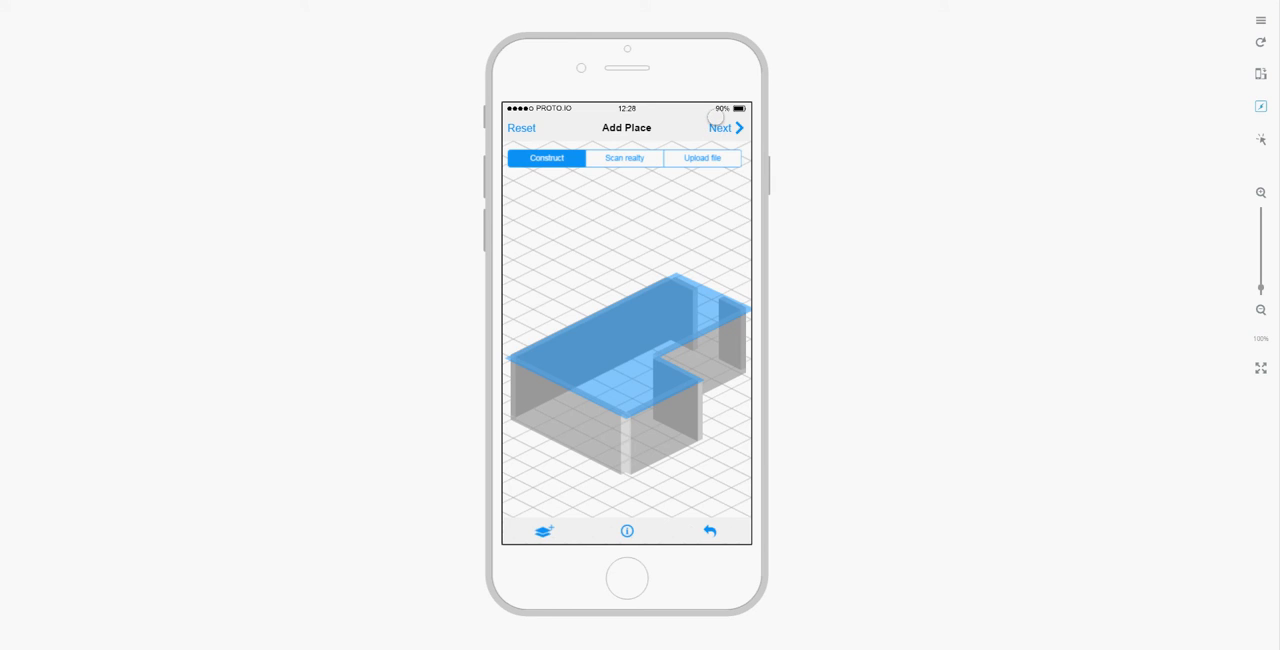
- Place the router dot in the floor plan's bottom-right corner and proceed
click(722, 128)
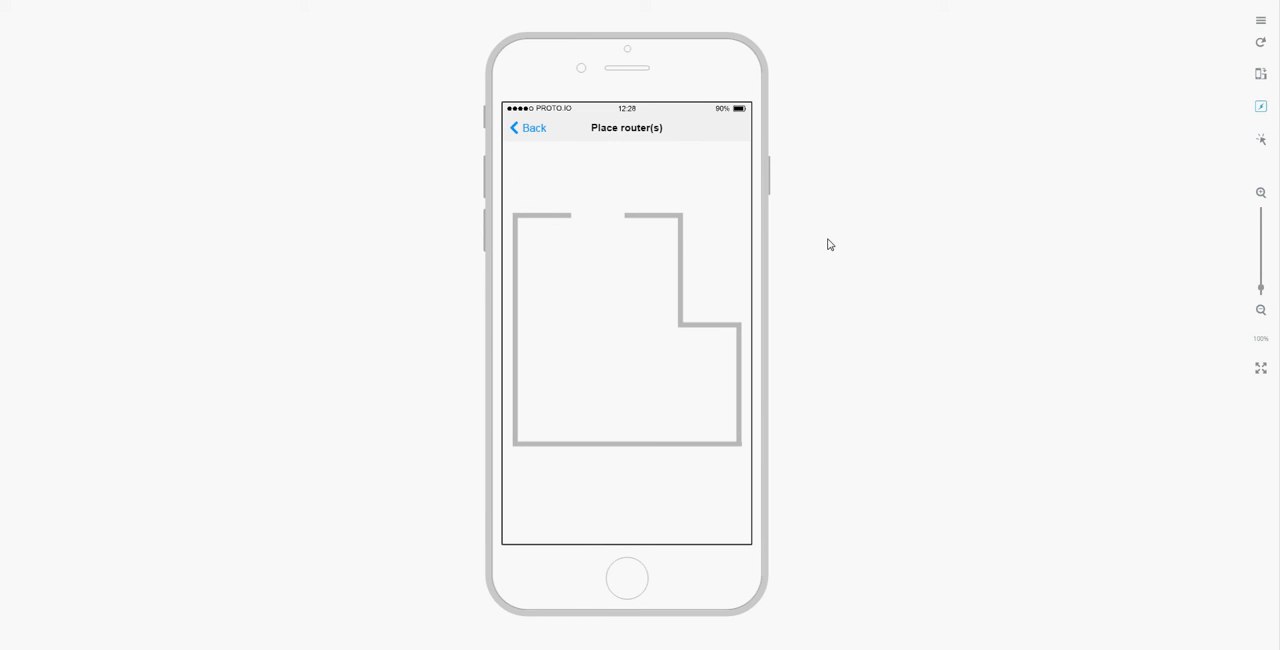
mouse_move(876, 289)
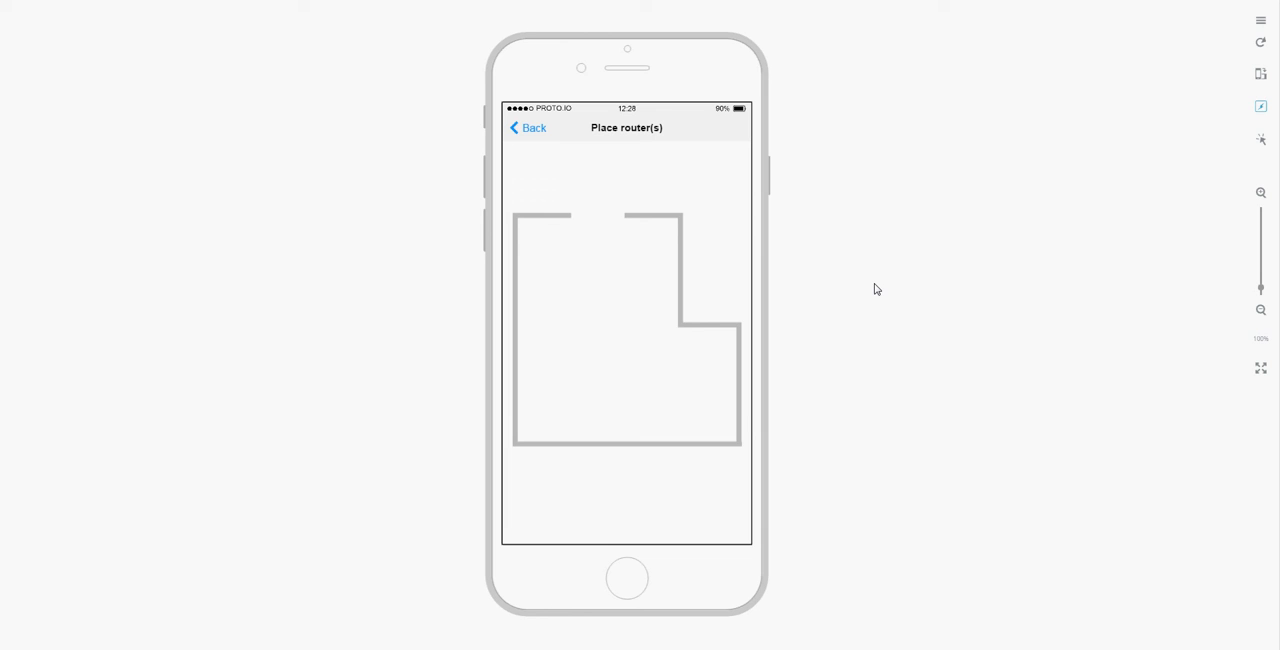
mouse_move(881, 297)
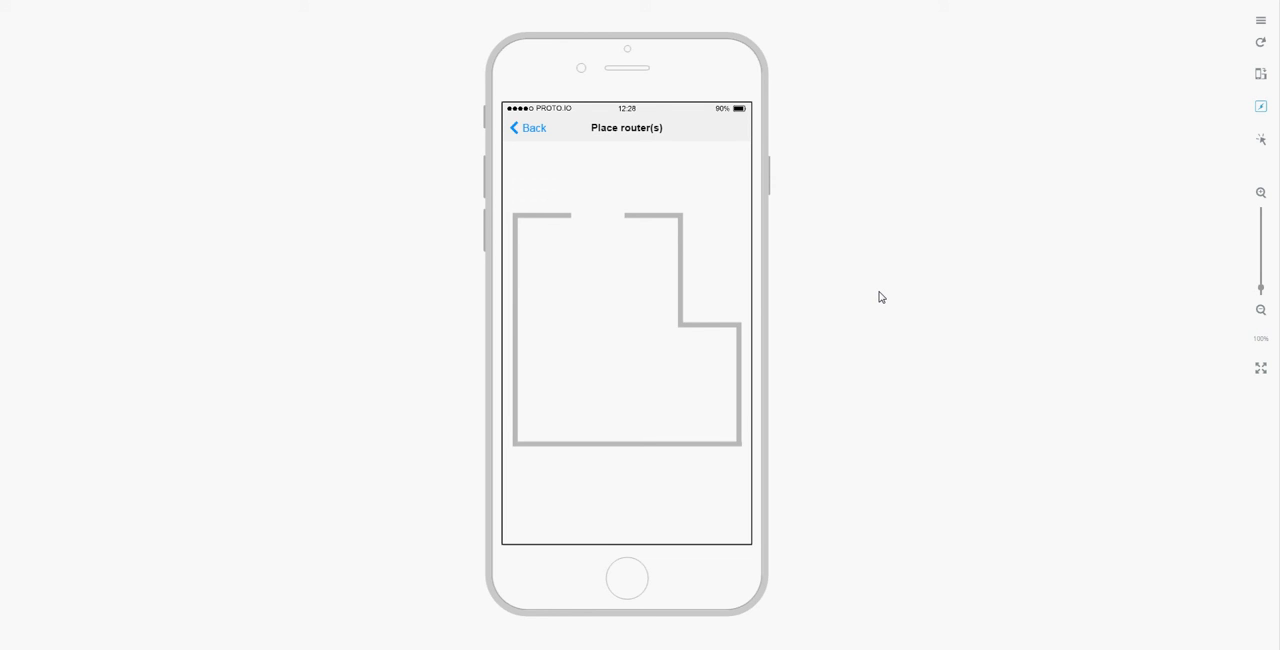
mouse_move(808, 318)
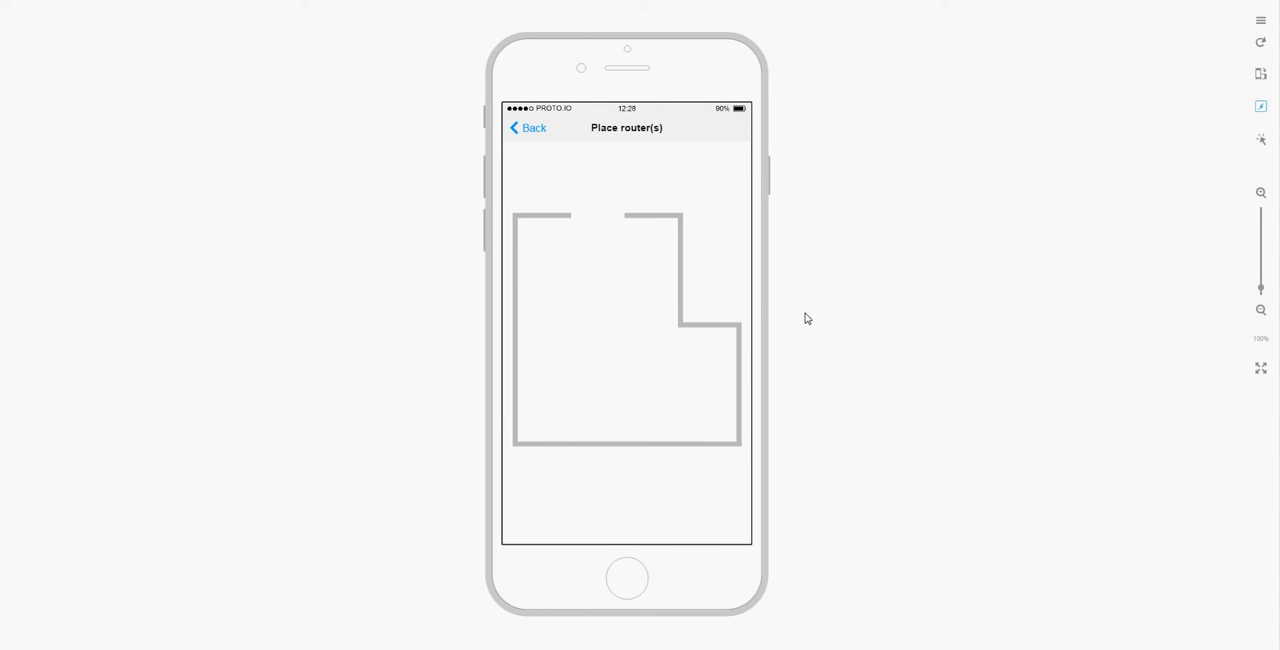
mouse_move(849, 332)
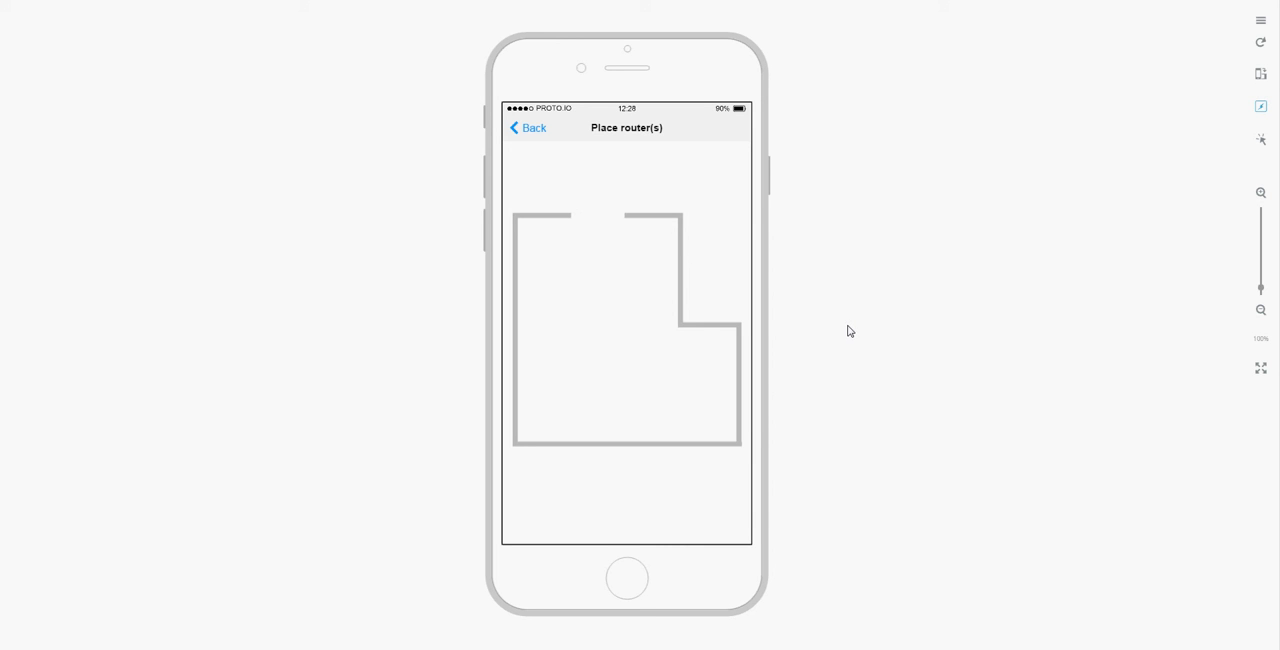
mouse_move(799, 250)
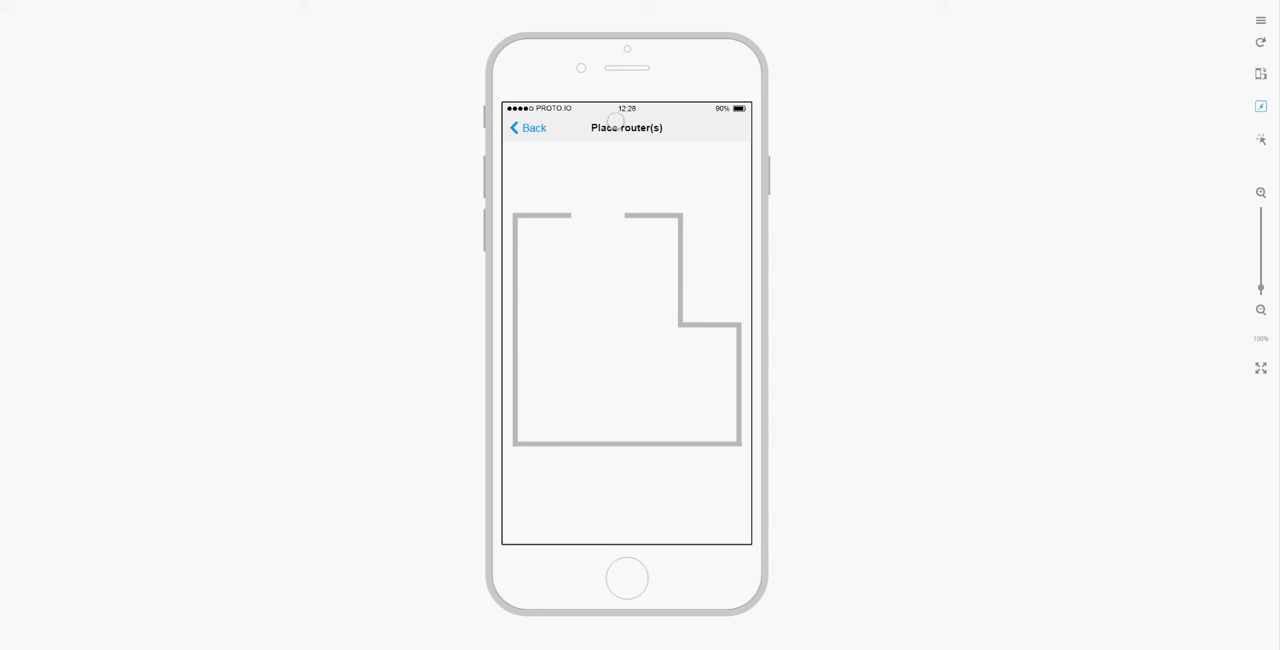
click(654, 392)
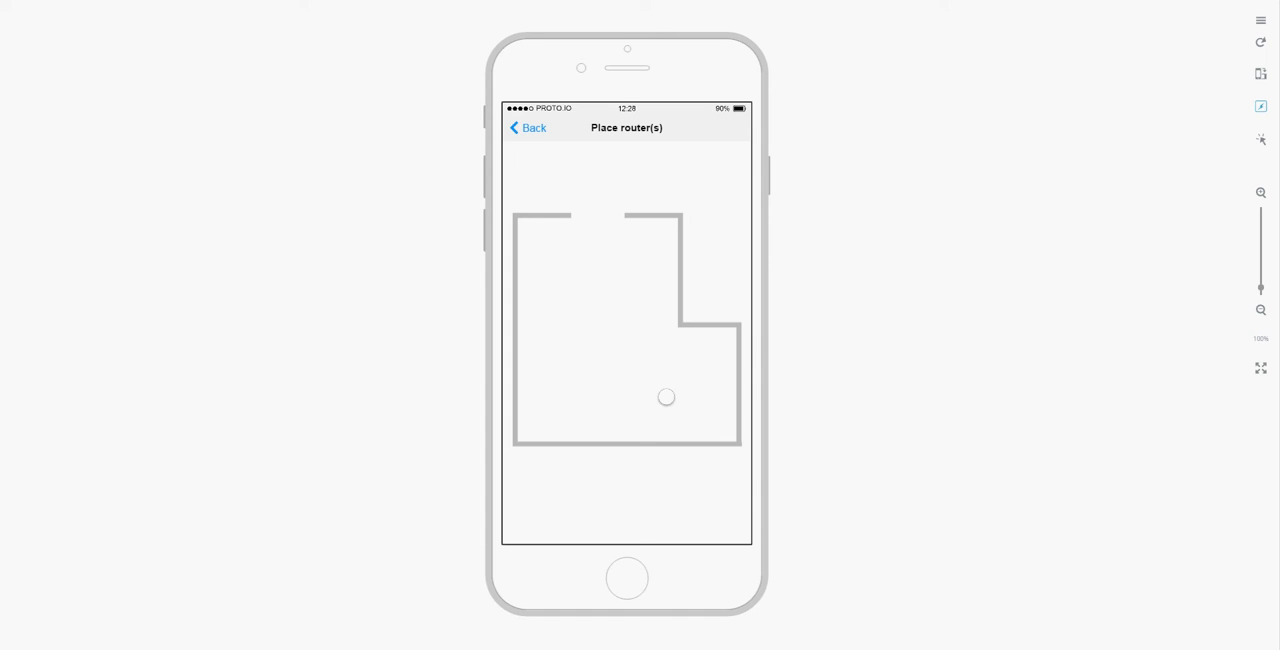
drag(666, 397, 707, 415)
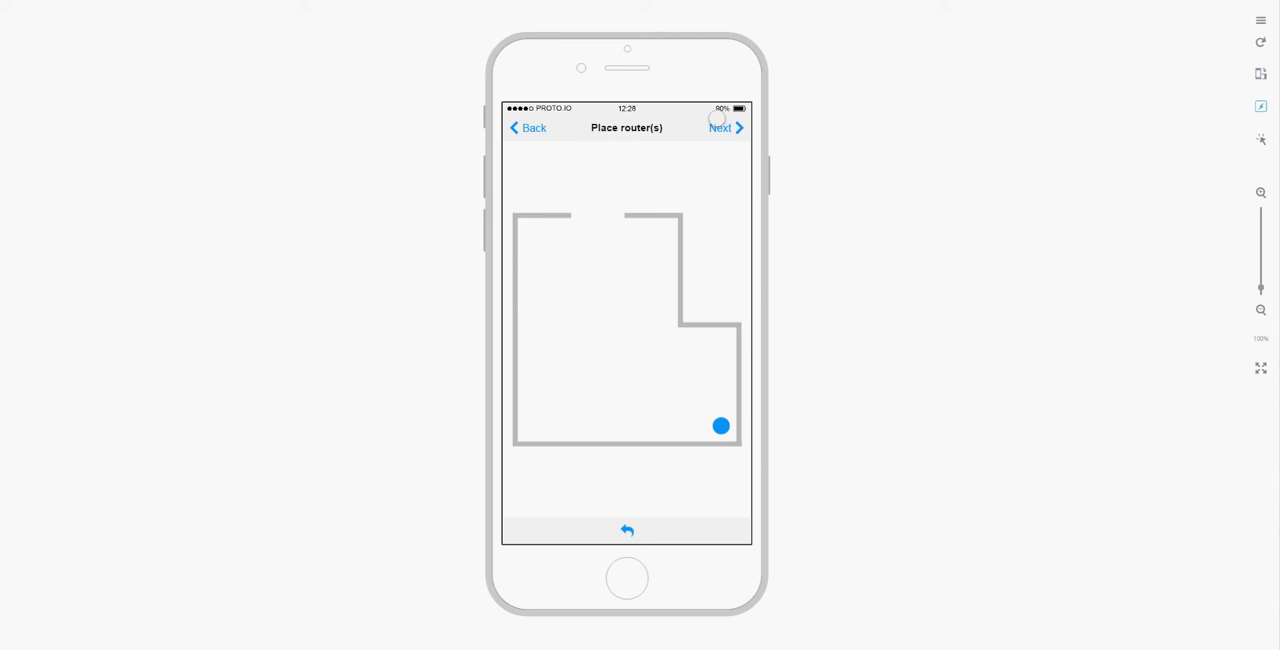
click(725, 127)
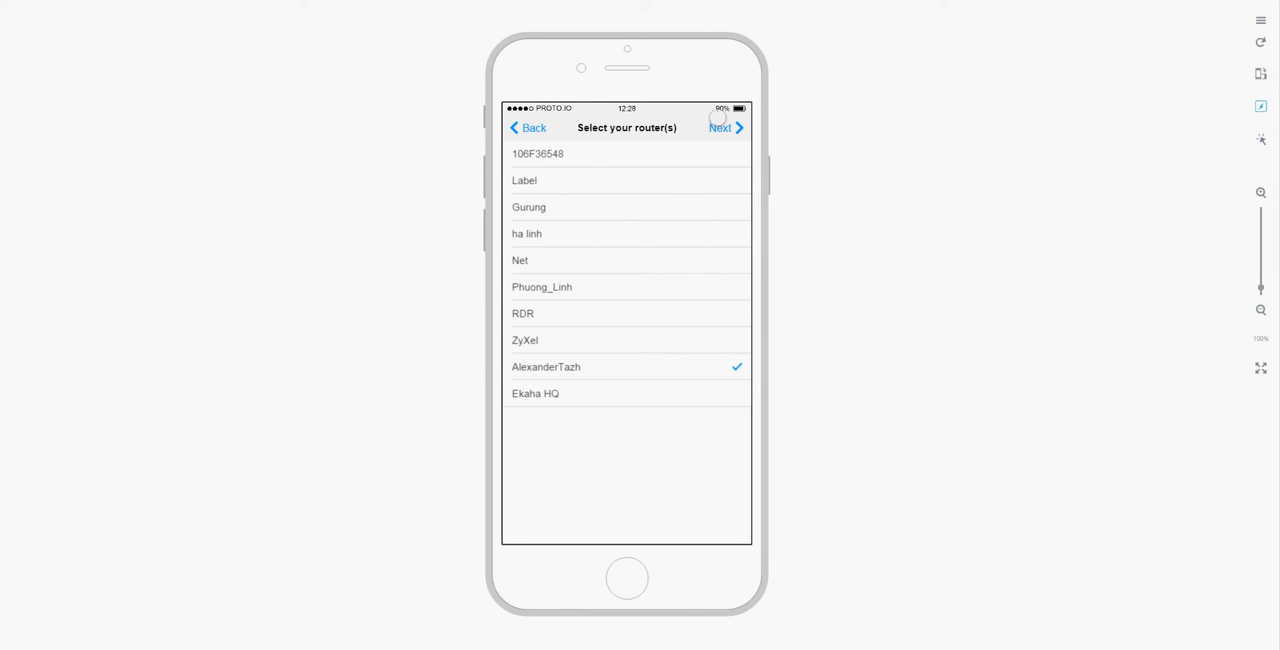
click(724, 127)
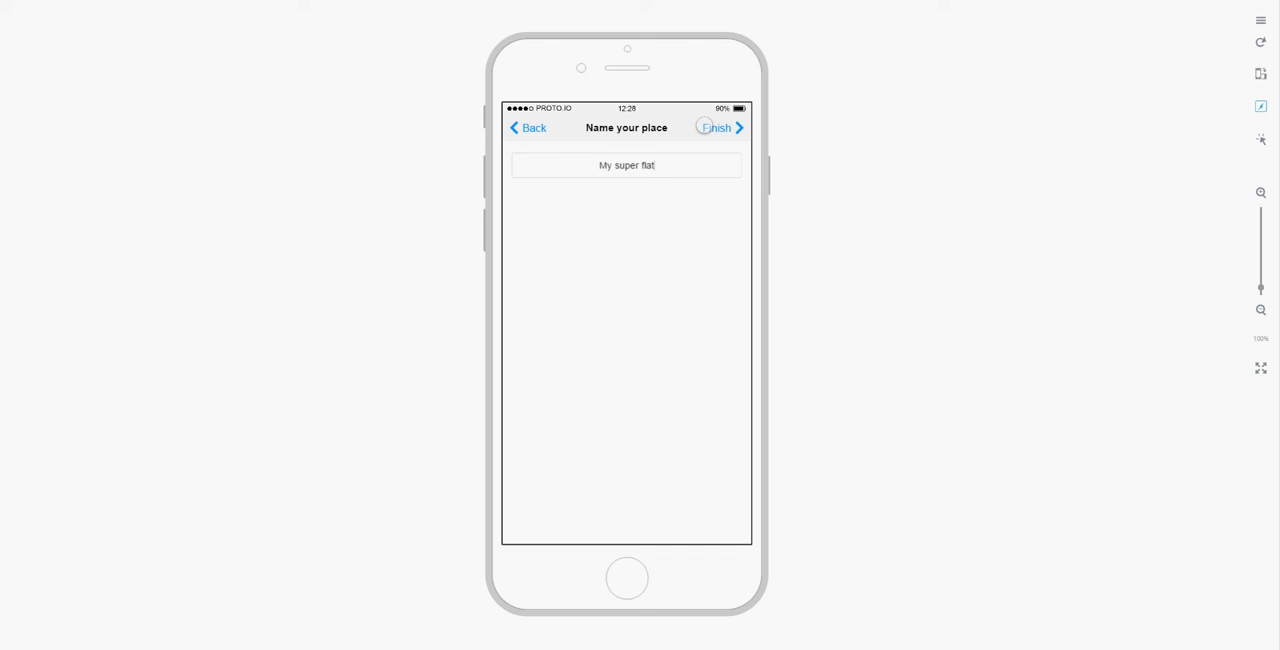
click(714, 127)
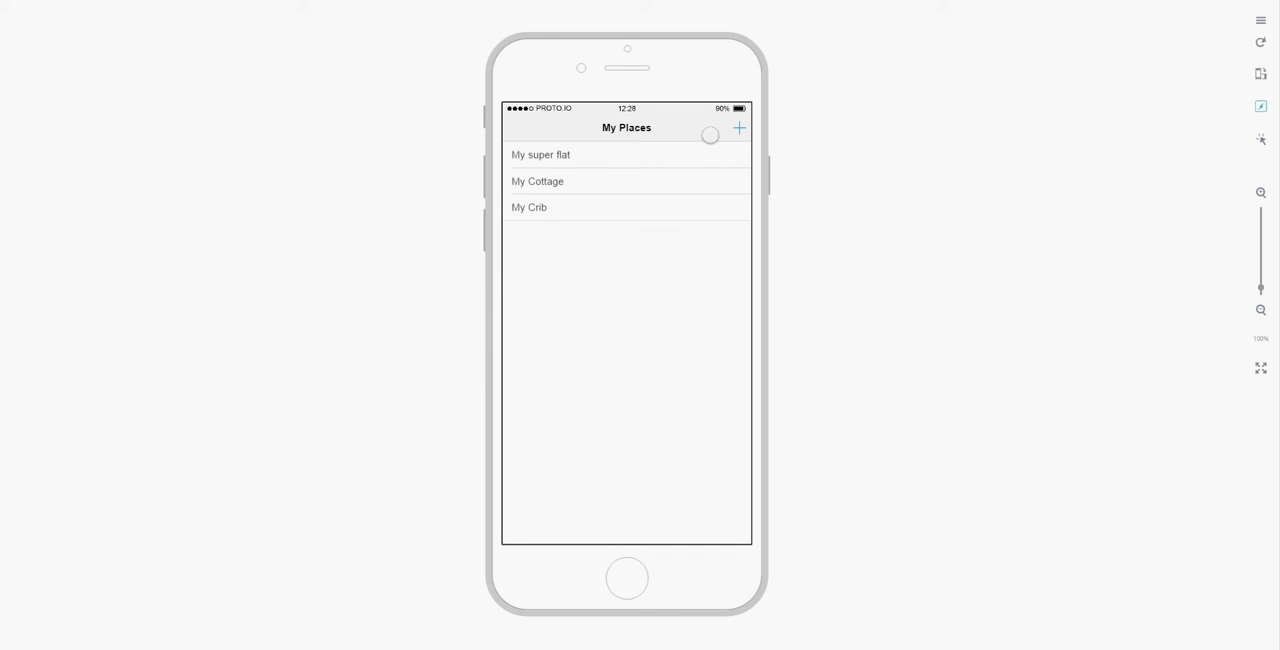
mouse_move(640, 144)
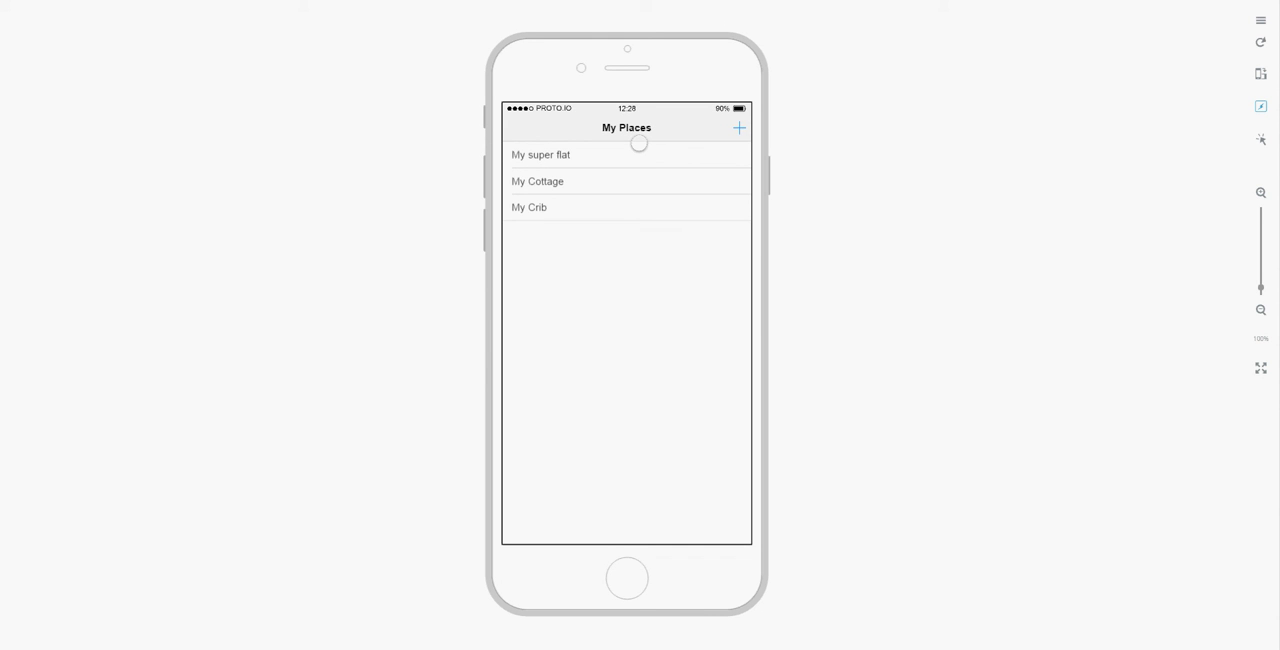
mouse_move(668, 153)
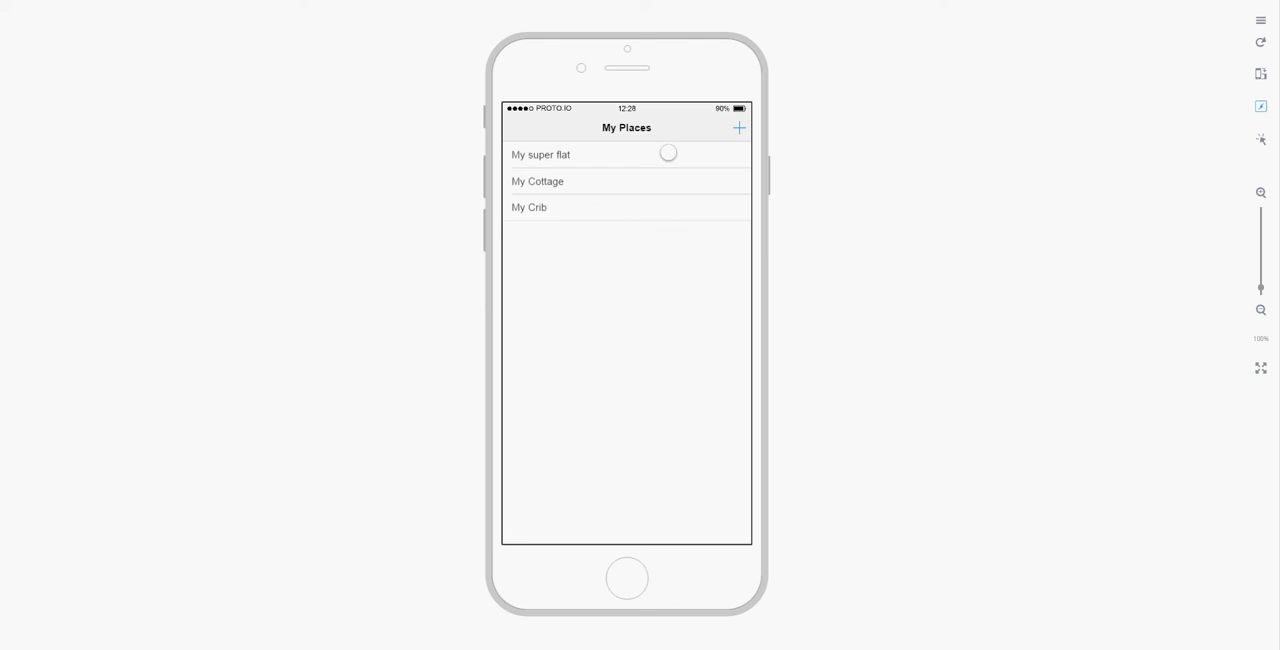
mouse_move(565, 263)
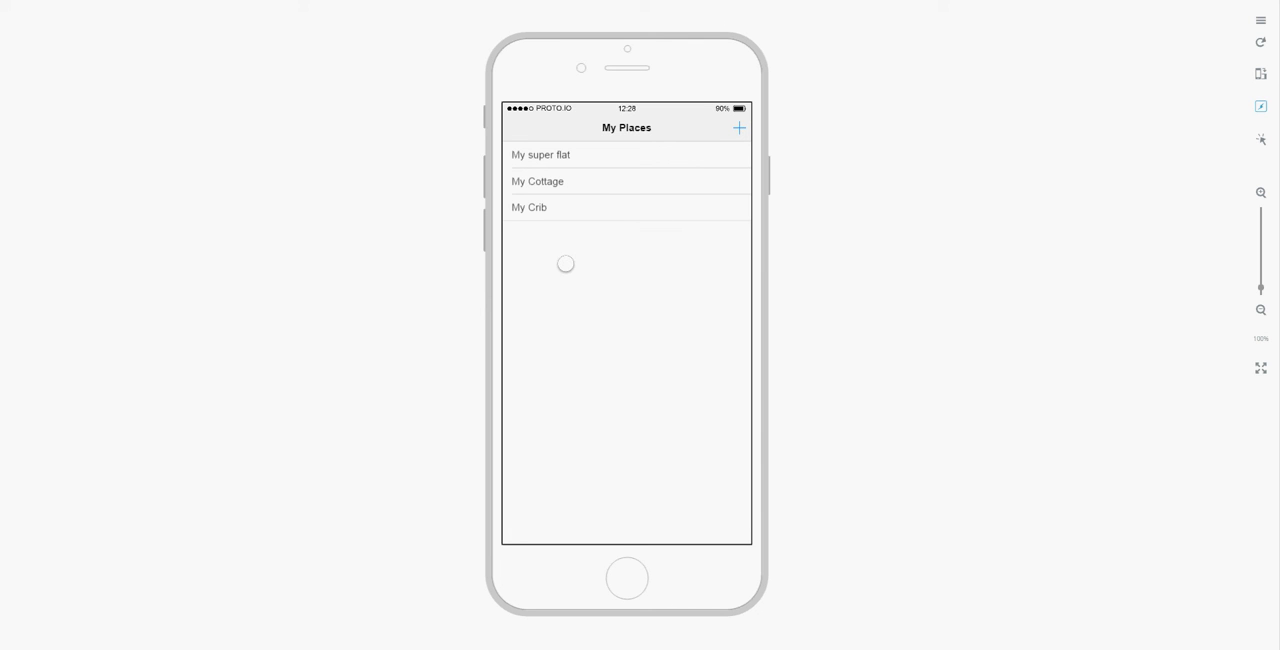
mouse_move(633, 263)
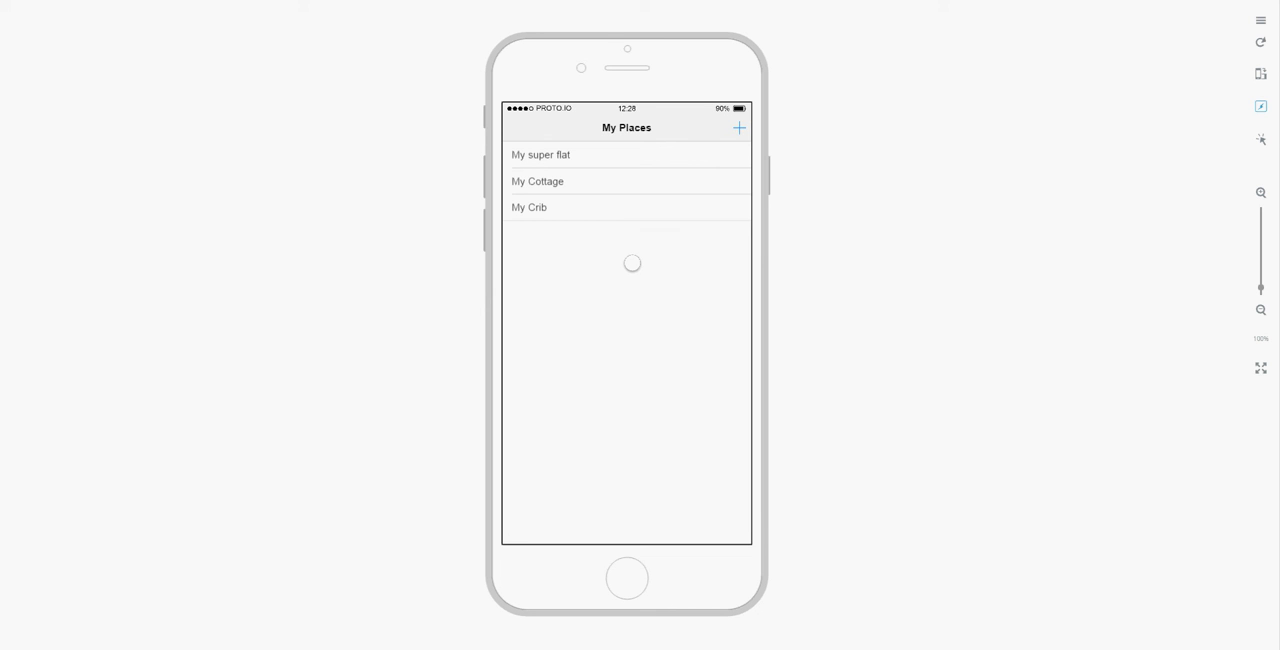
mouse_move(558, 143)
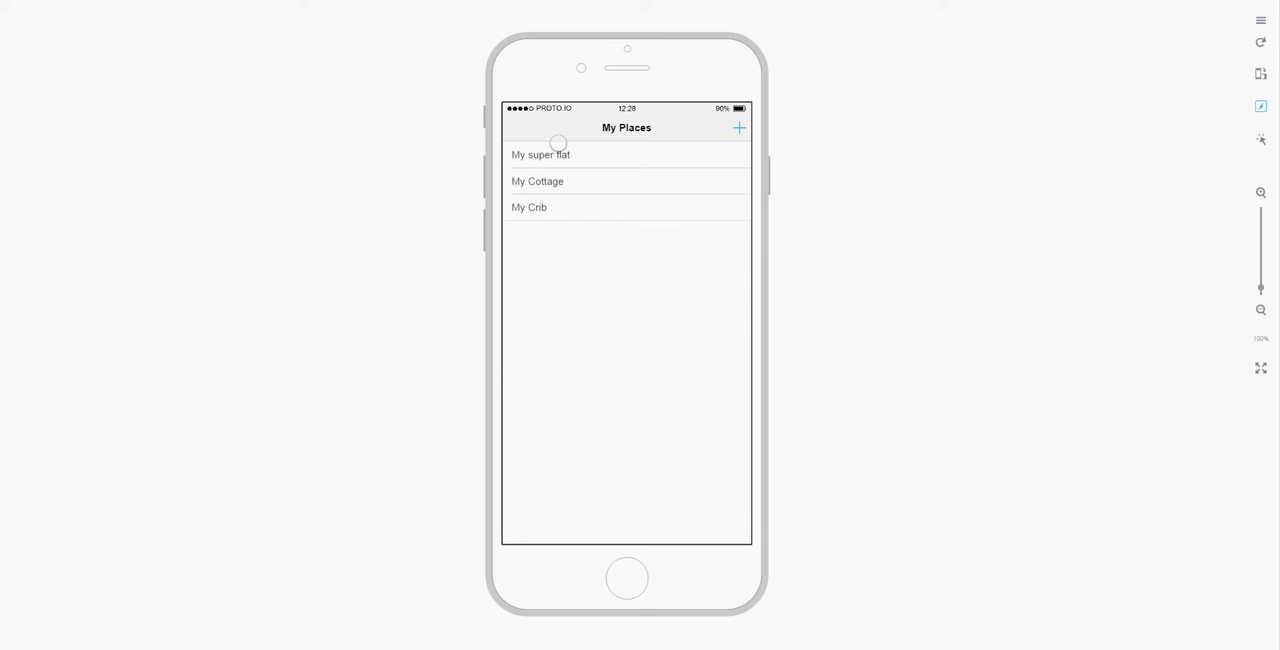
- Open 'My super flat' from the My Places list
click(540, 154)
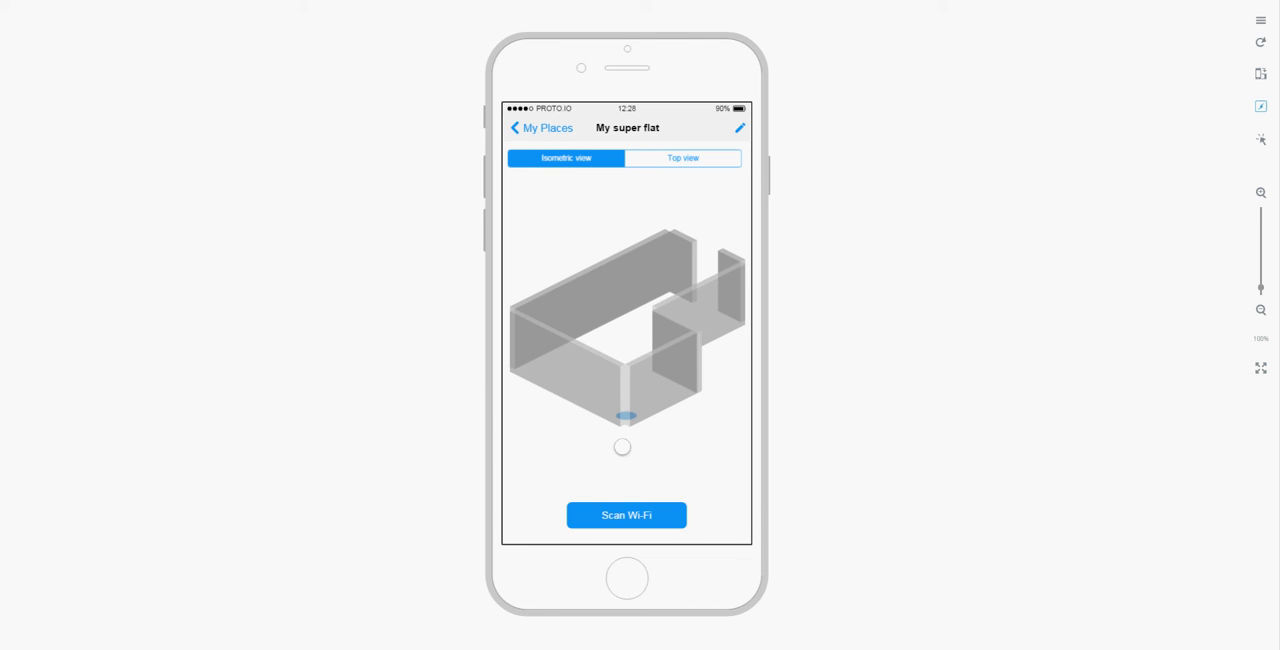
- View My super flat from top, return to isometric, then run a Wi-Fi scan
click(683, 158)
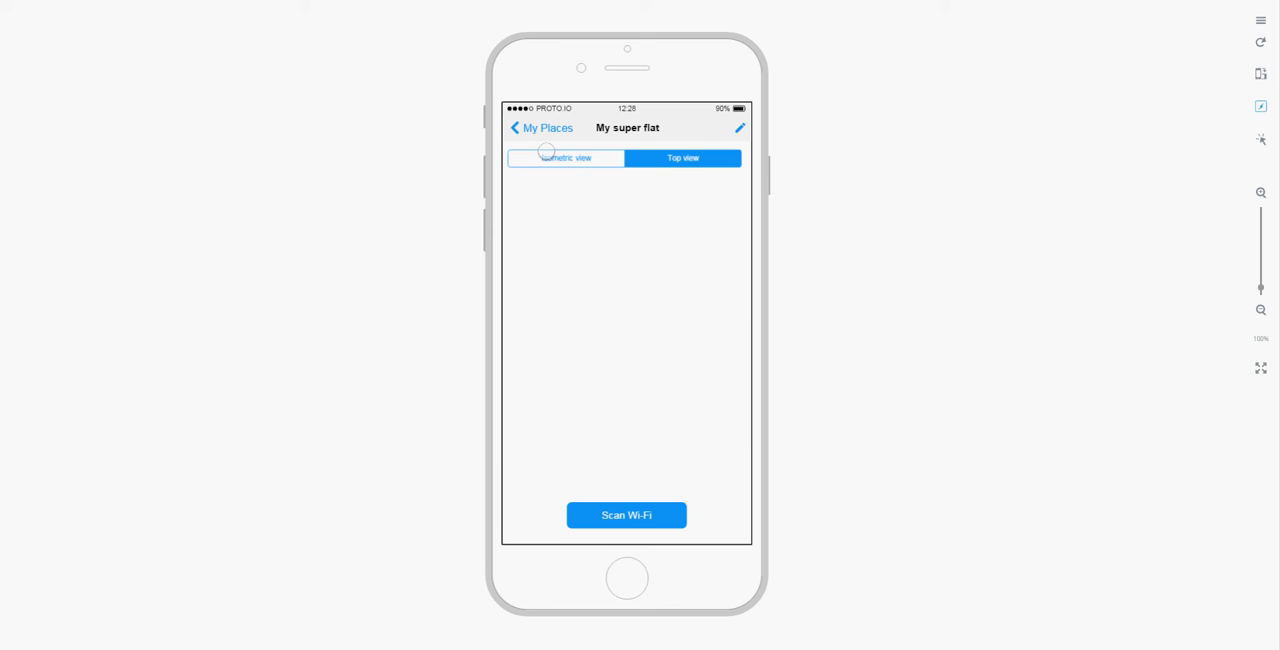
click(683, 158)
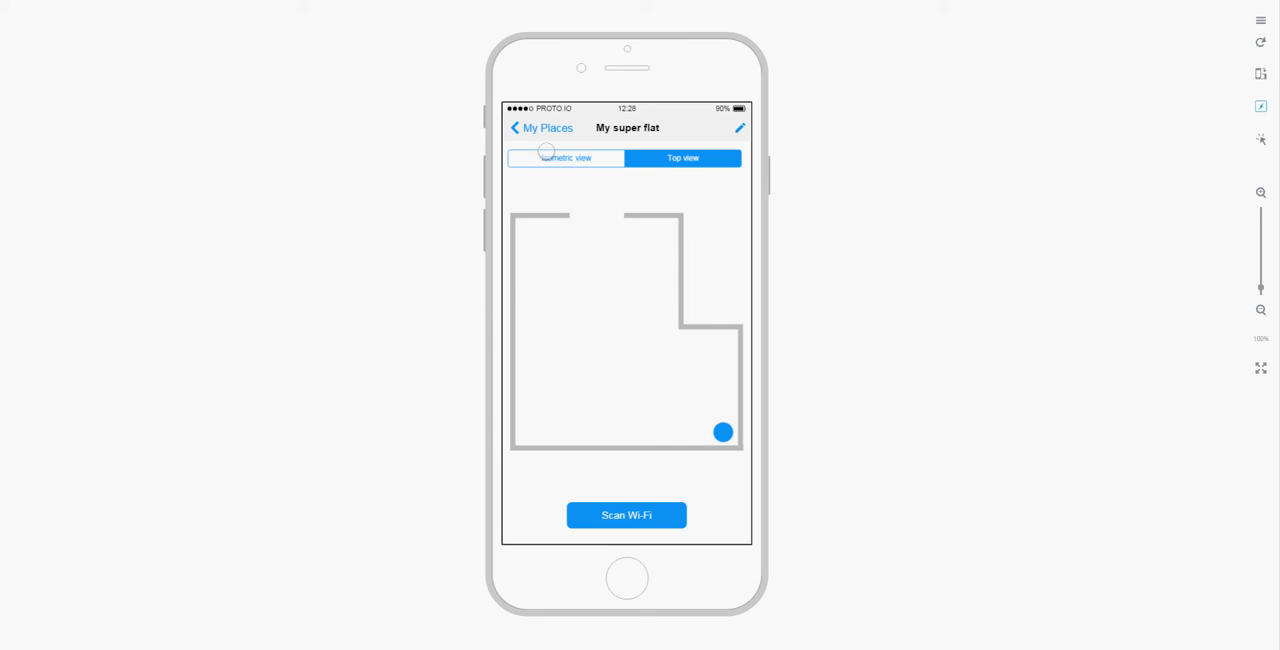
click(565, 158)
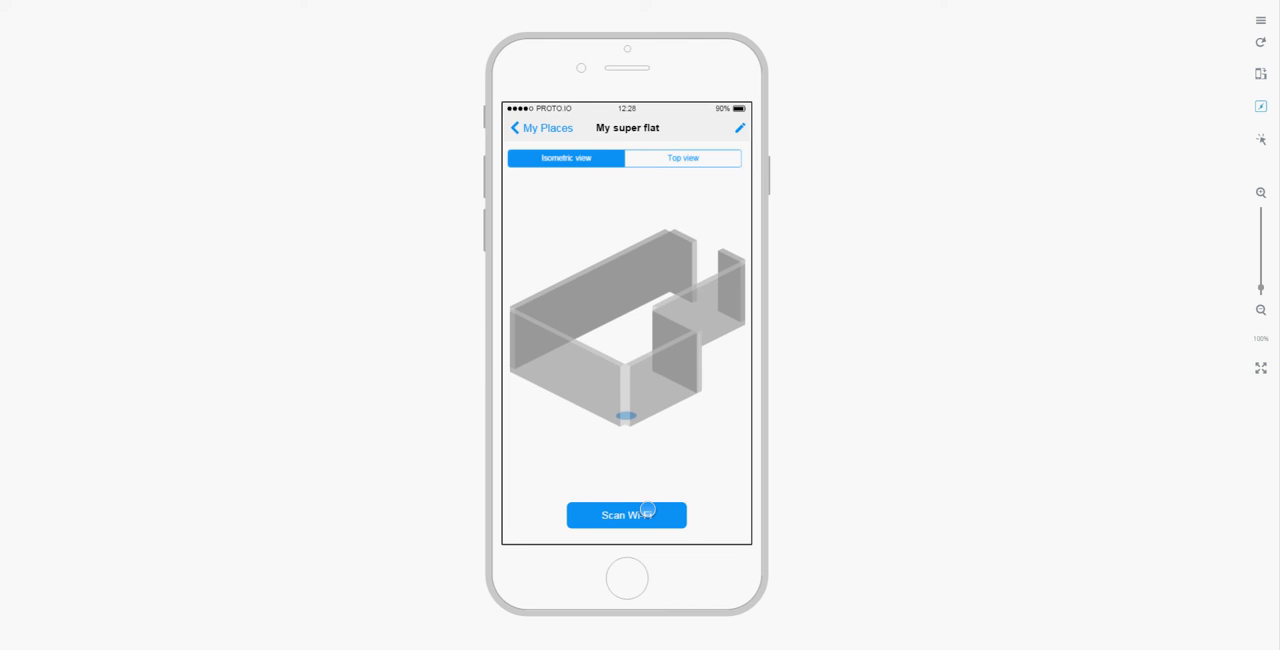
click(626, 515)
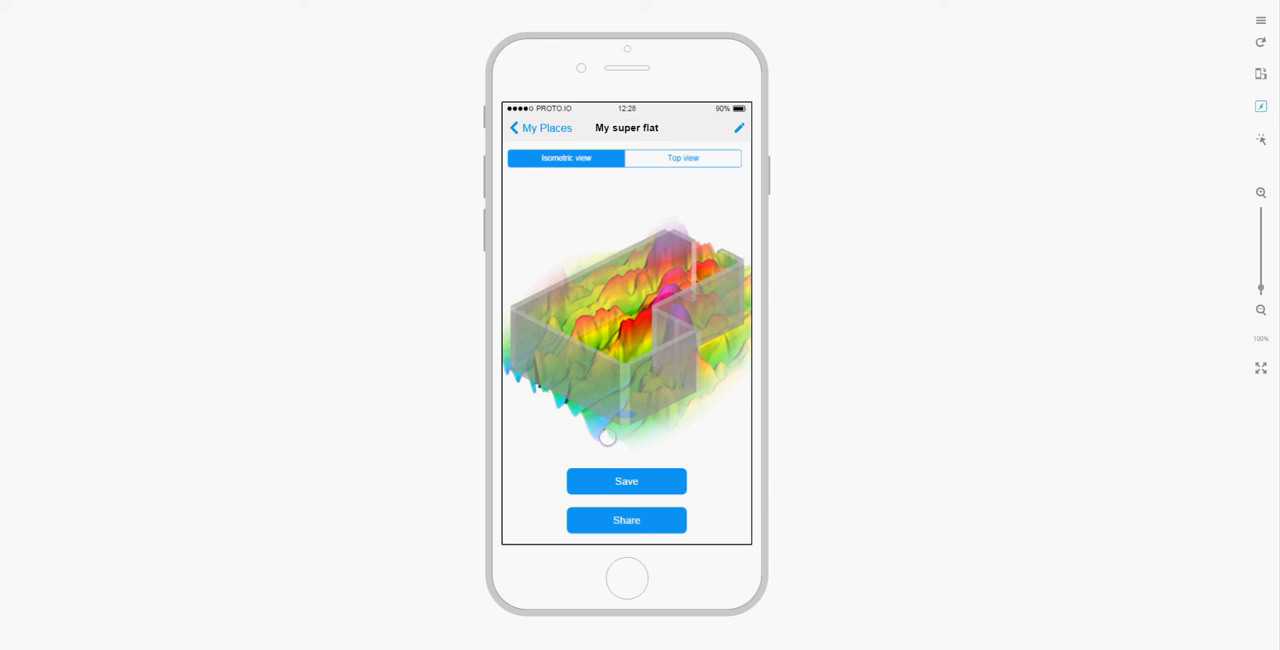
- Inspect the Wi-Fi heatmap in top and isometric views, then go back to My Places
drag(608, 438, 700, 219)
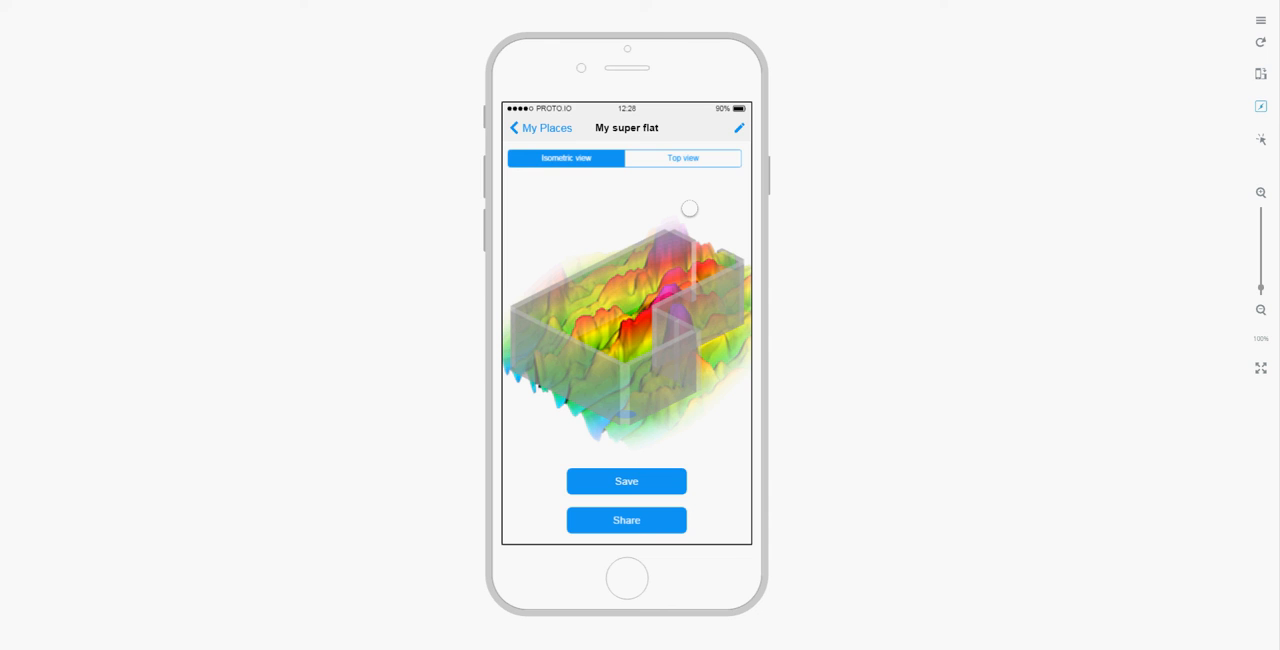
drag(689, 208, 618, 426)
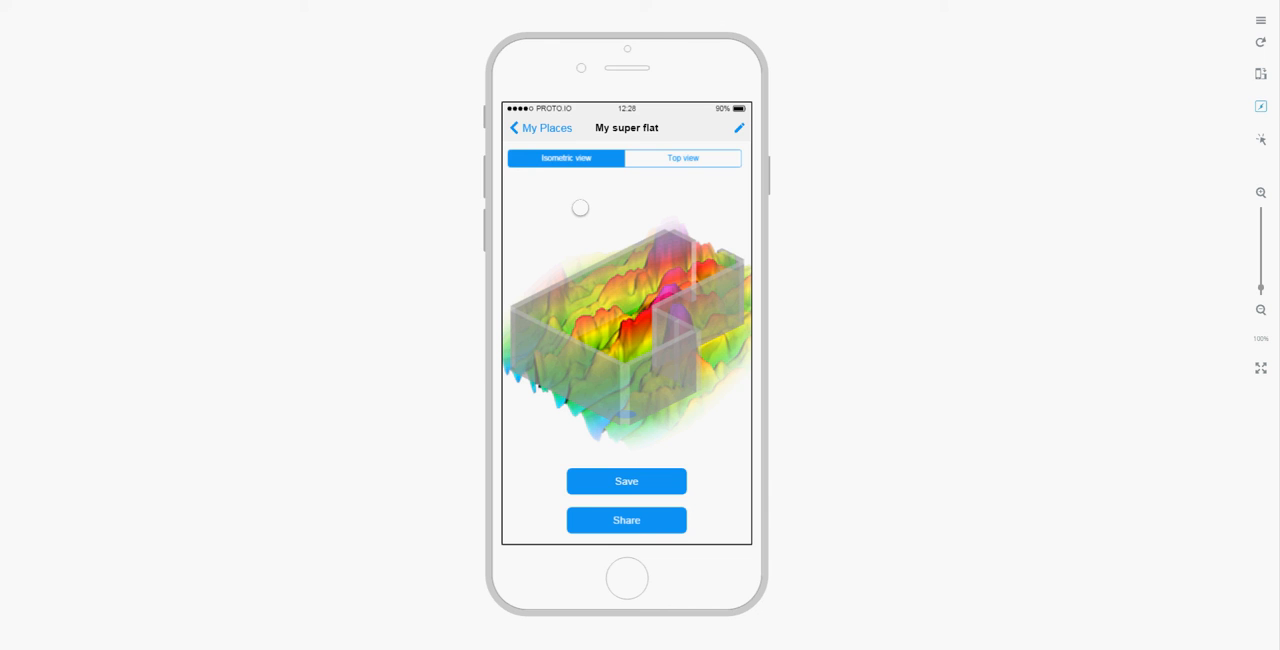
mouse_move(693, 485)
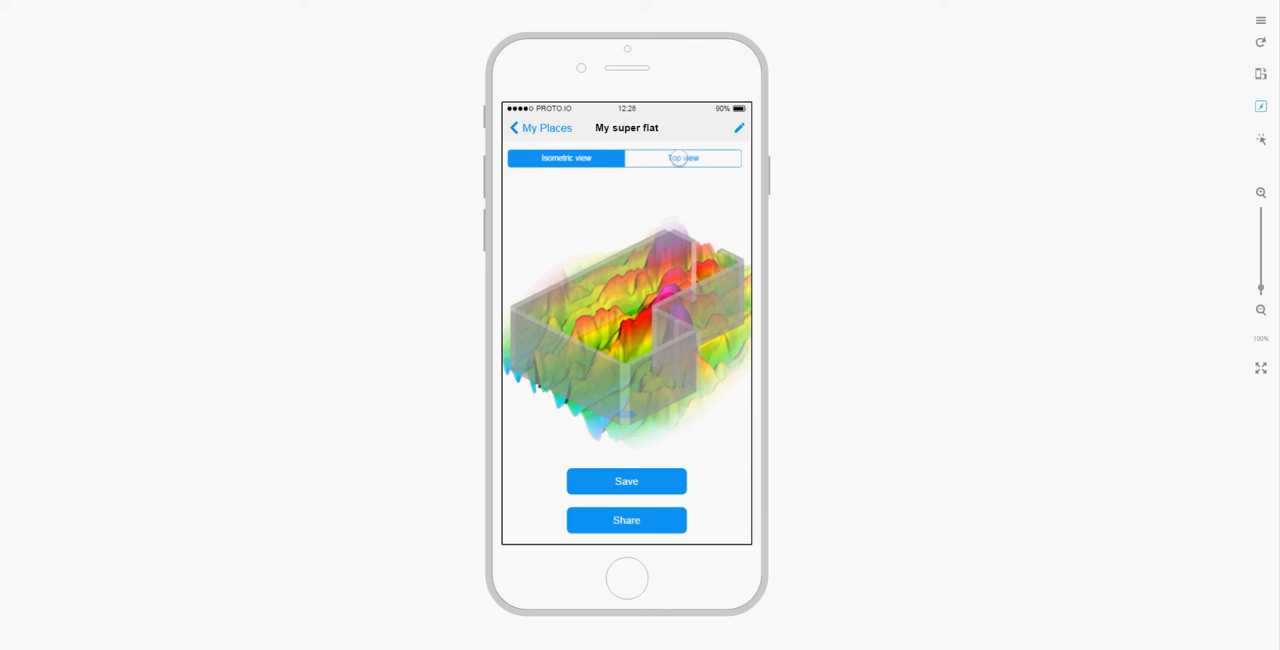
click(683, 158)
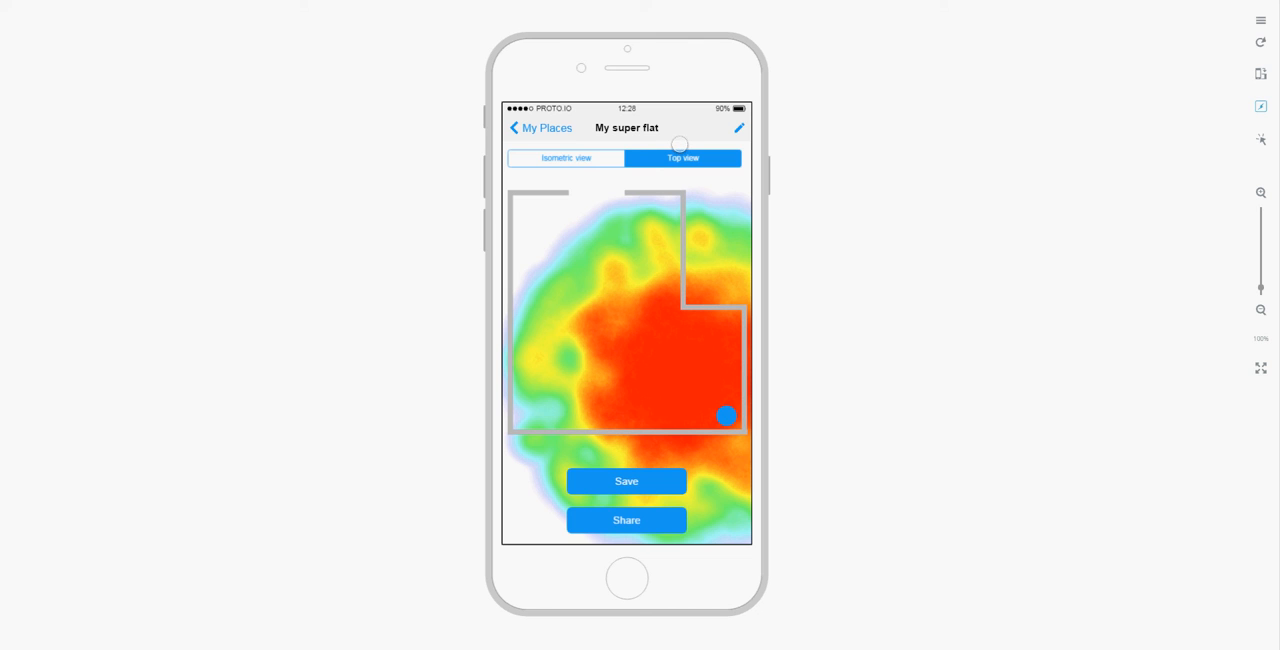
click(566, 158)
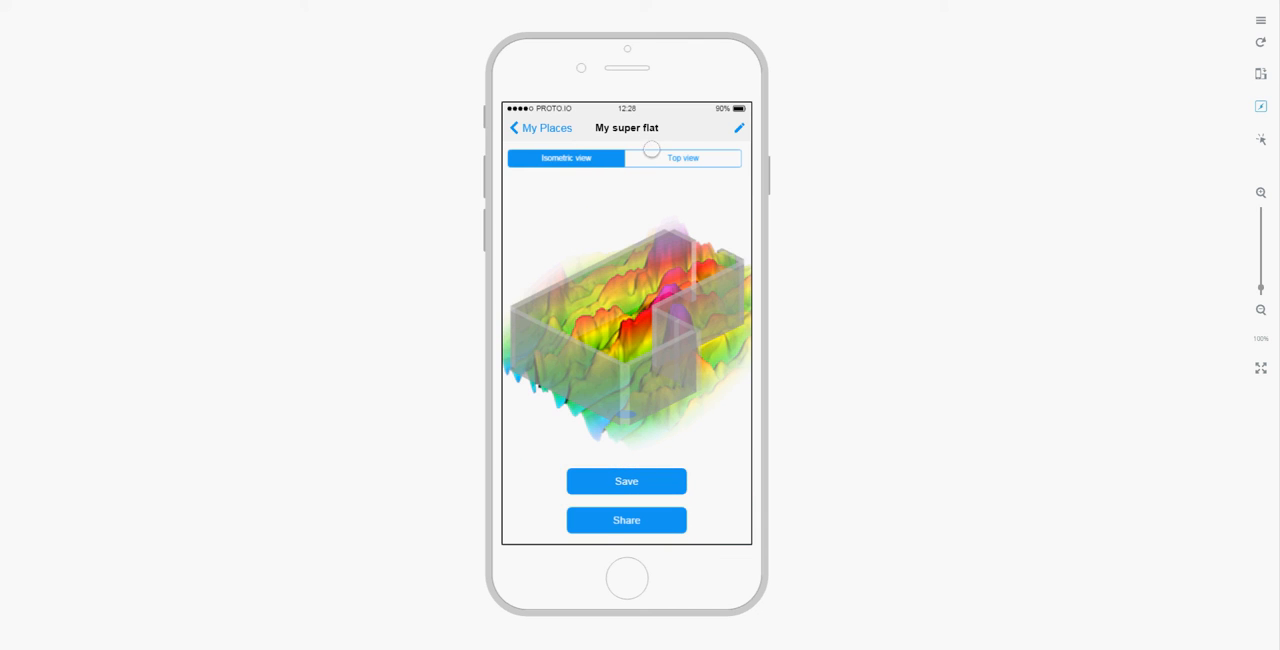
click(539, 128)
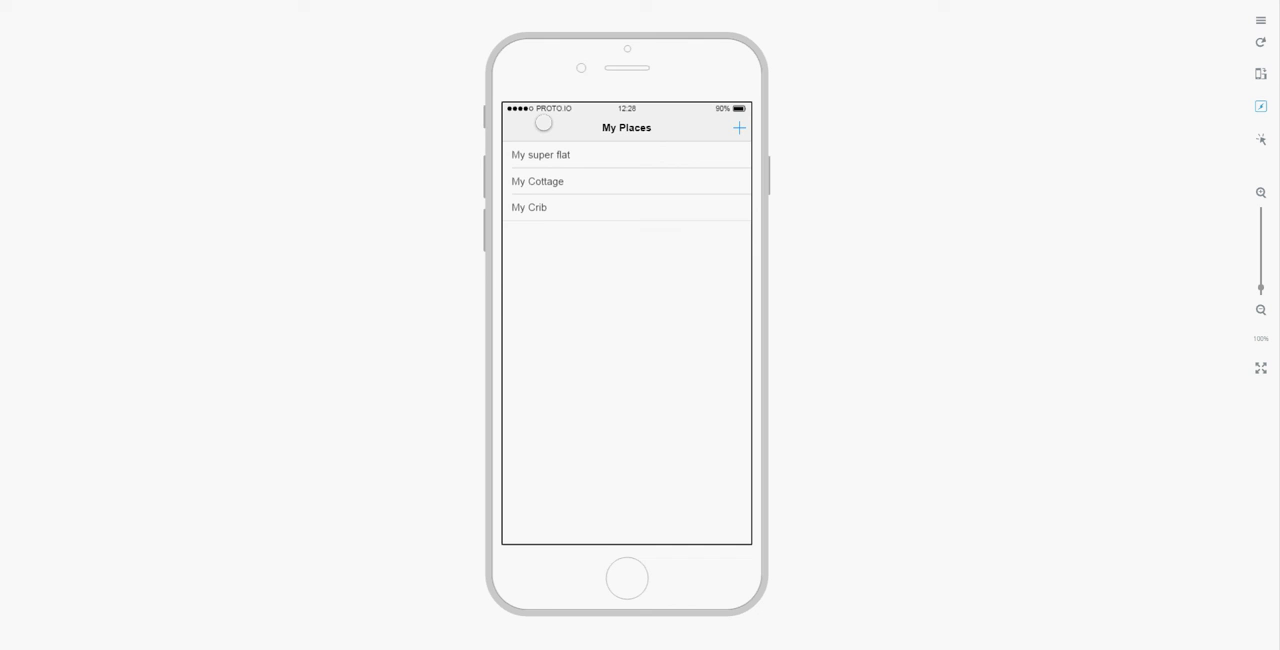
mouse_move(385, 449)
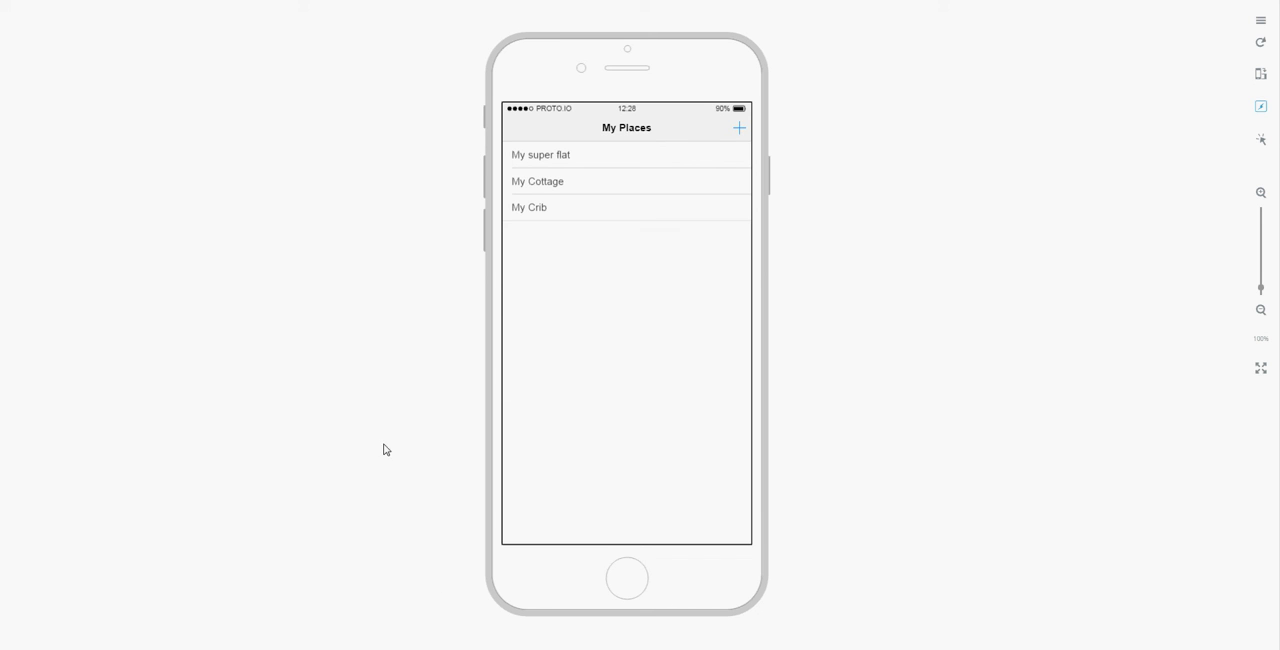